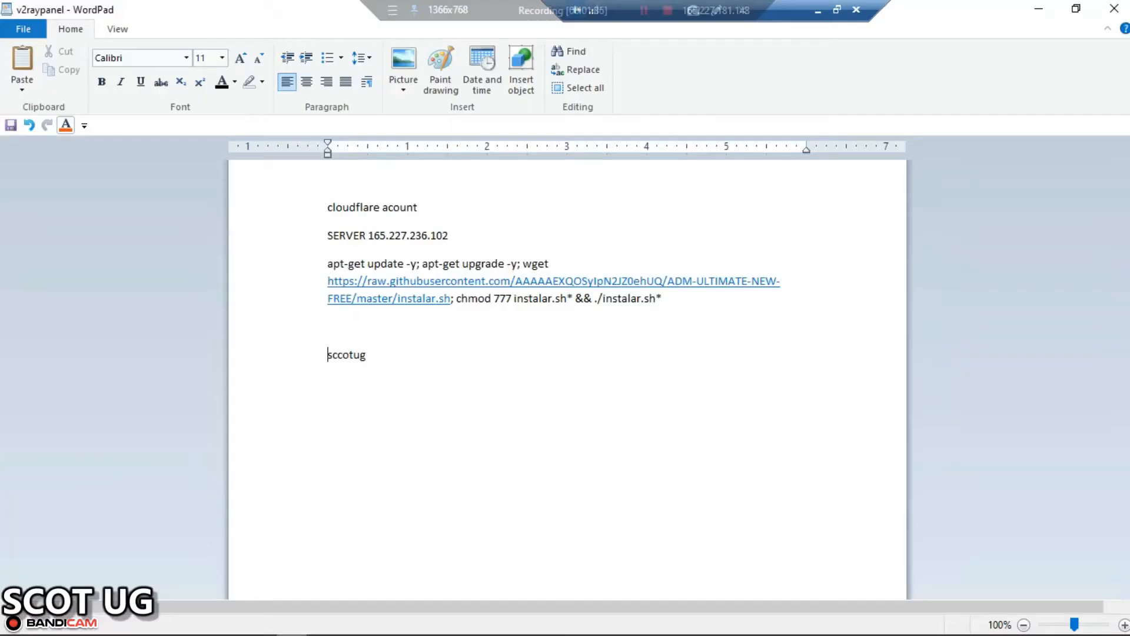
- Add 'domain', 'server' and 'script' headings after their lines in the requirements note
left_click(416, 207)
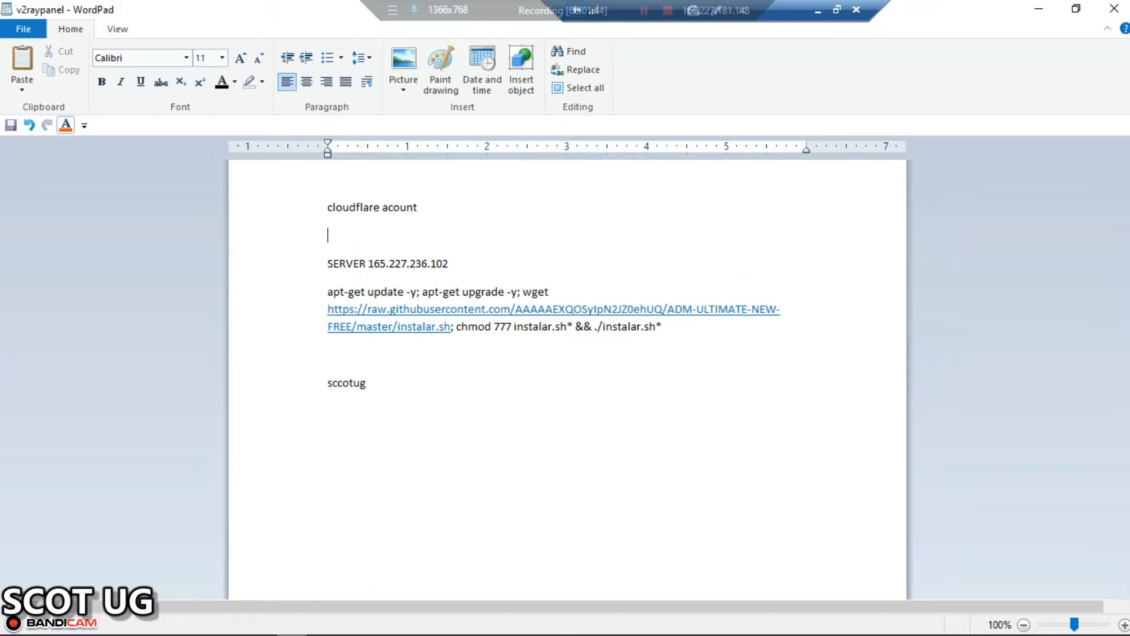
type("do")
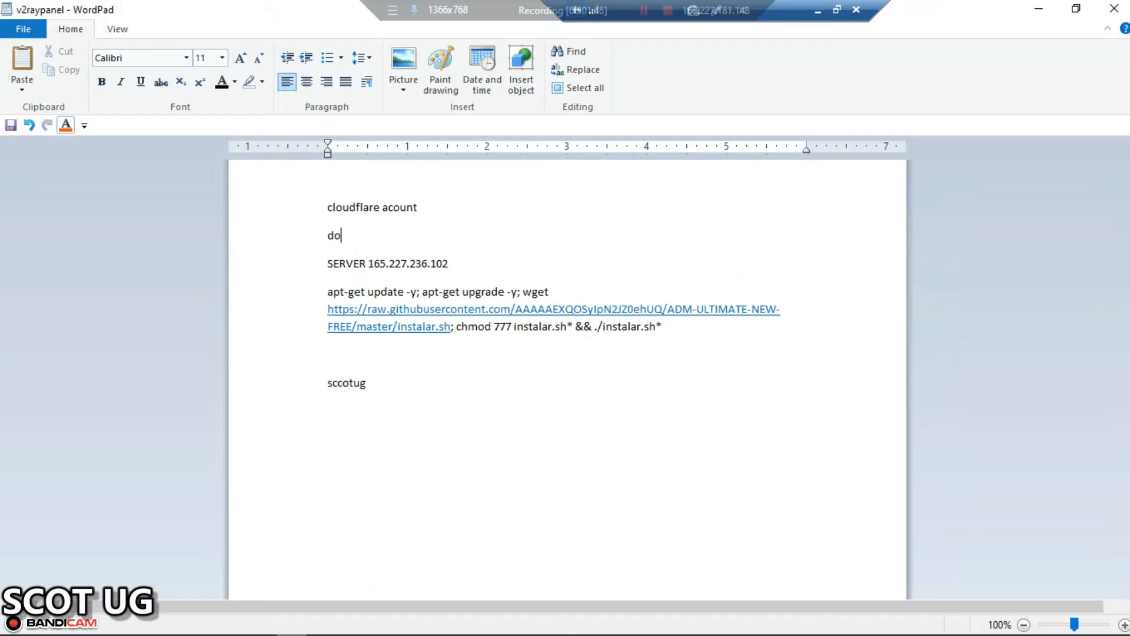
type("main name")
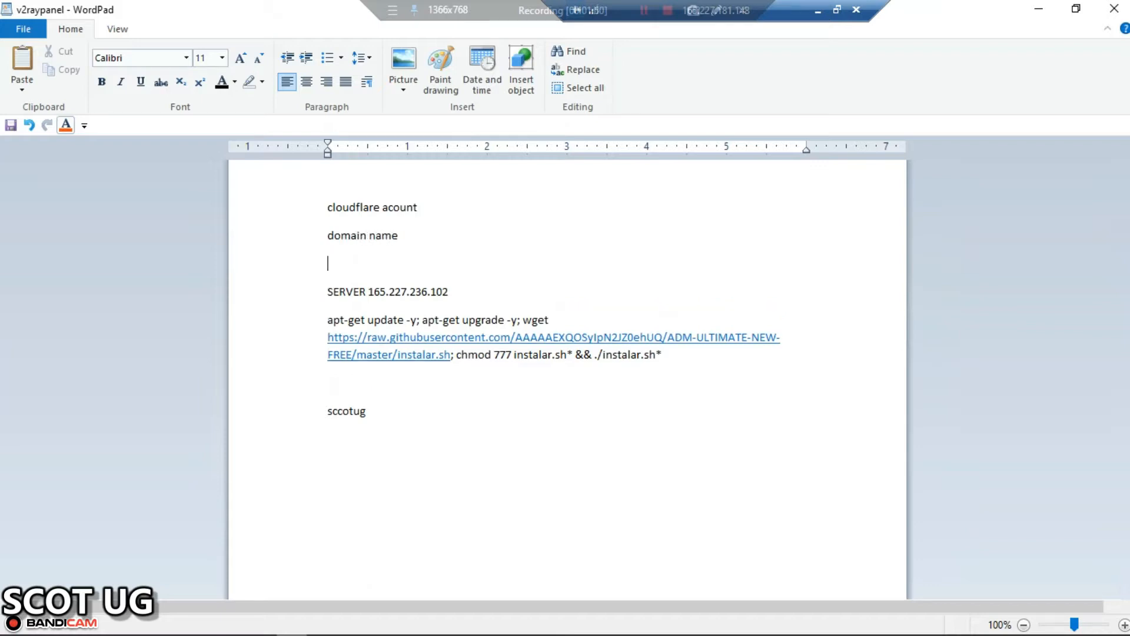
type("se")
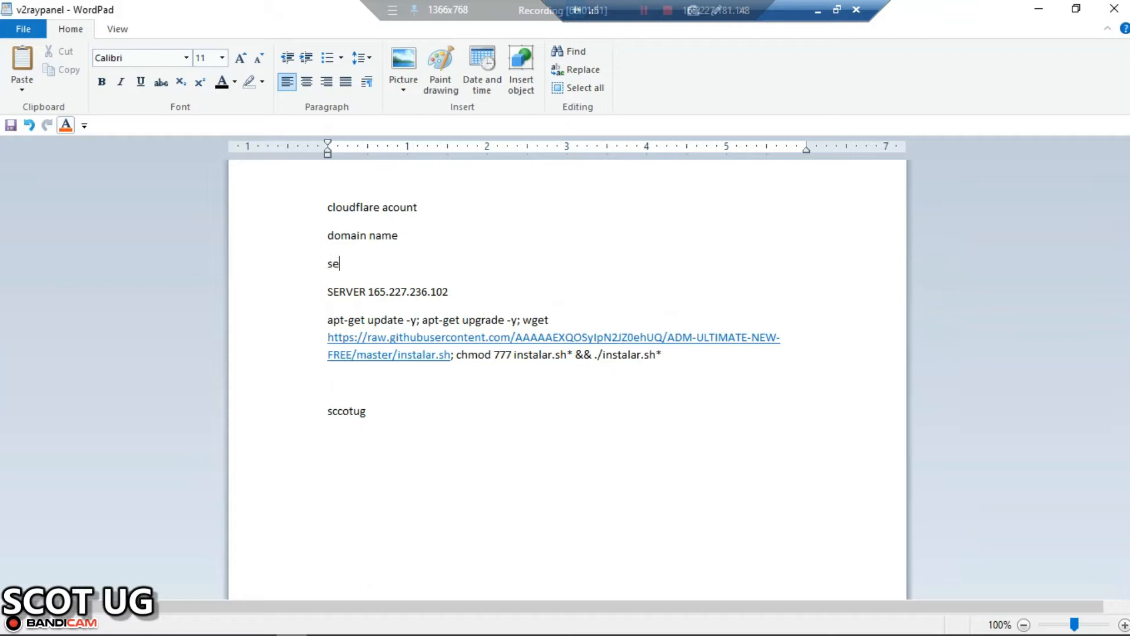
type("rver")
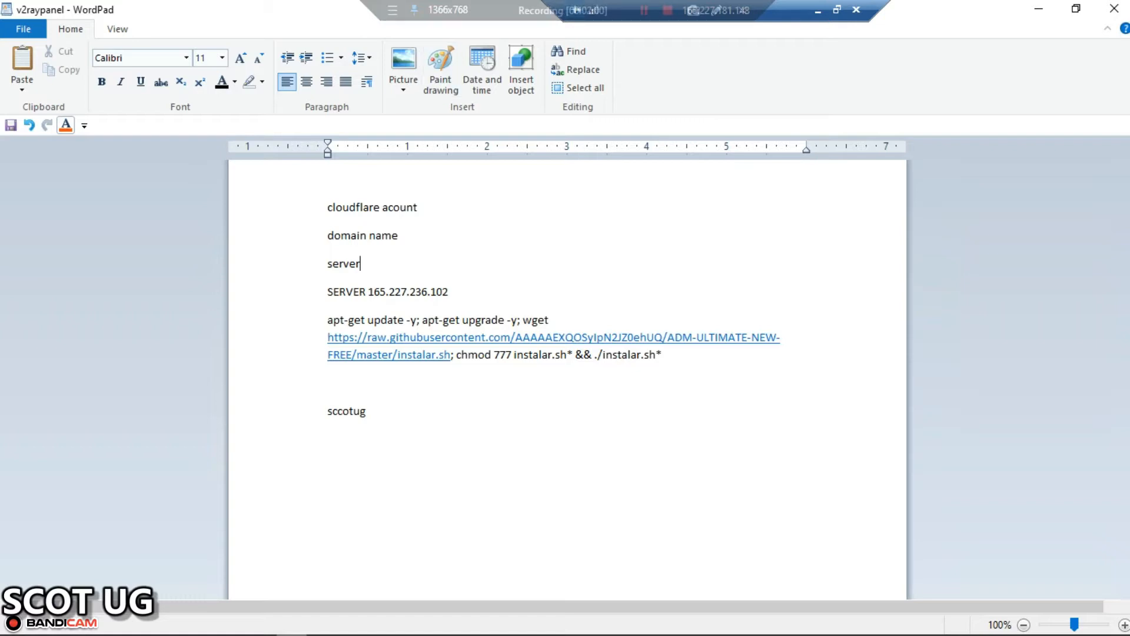
left_click(449, 291)
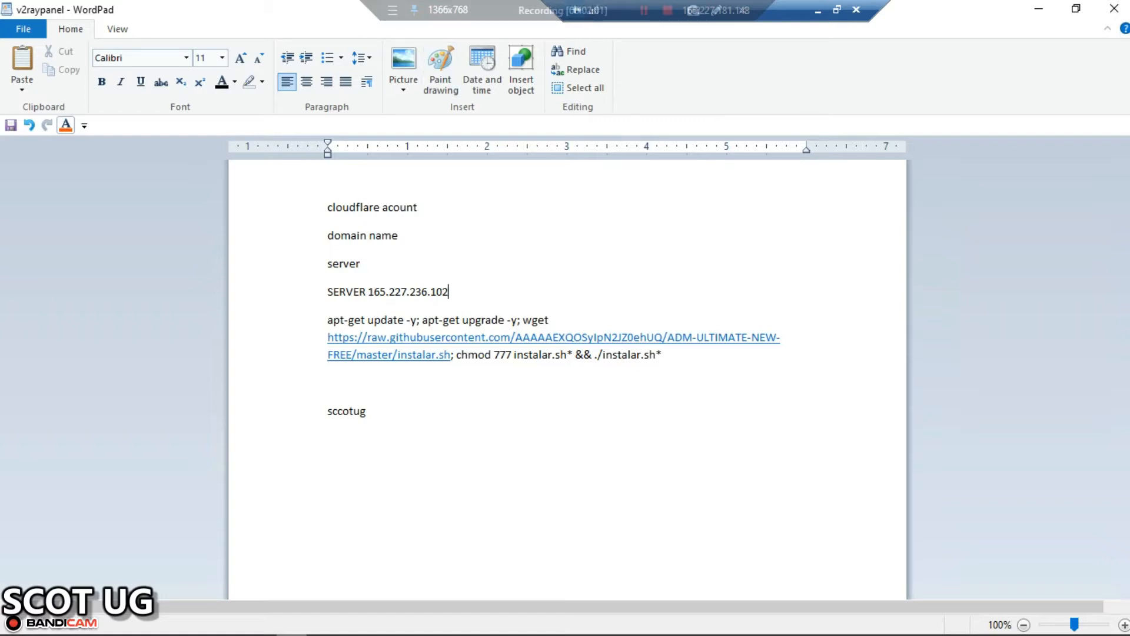
type("script")
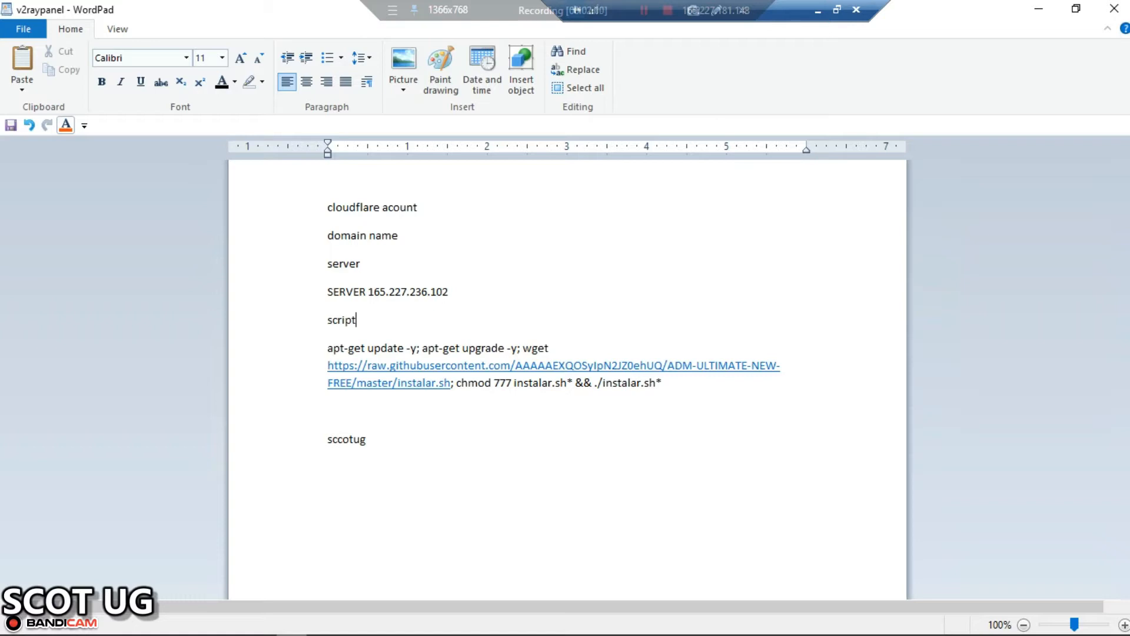
- Replace the word 'sccotug' with 'calm'
double_click(345, 439)
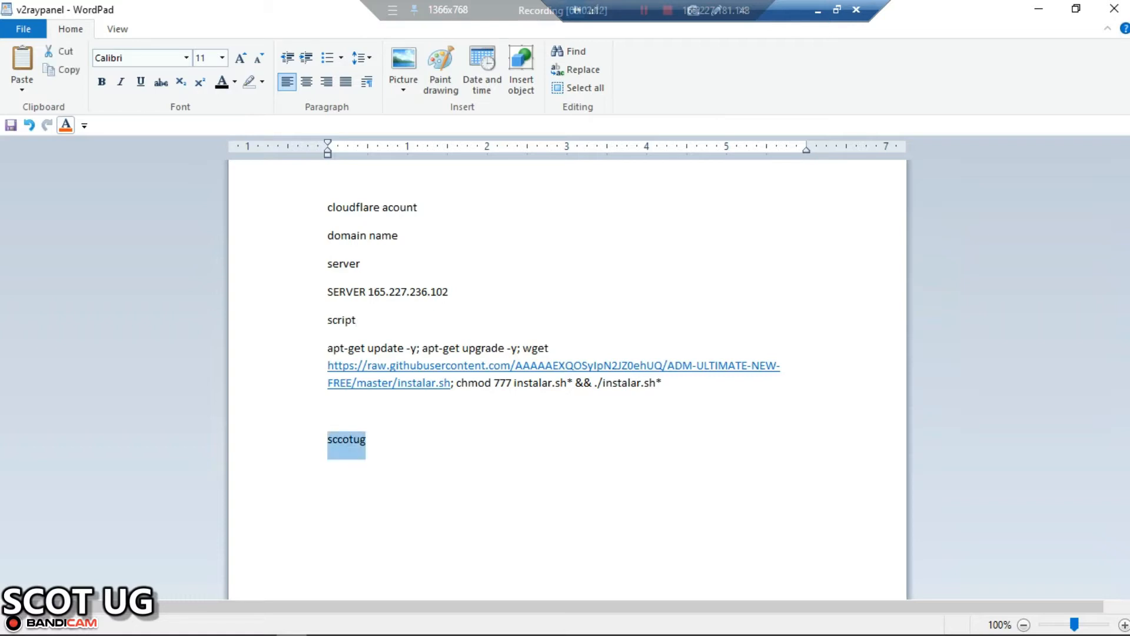
key("Delete")
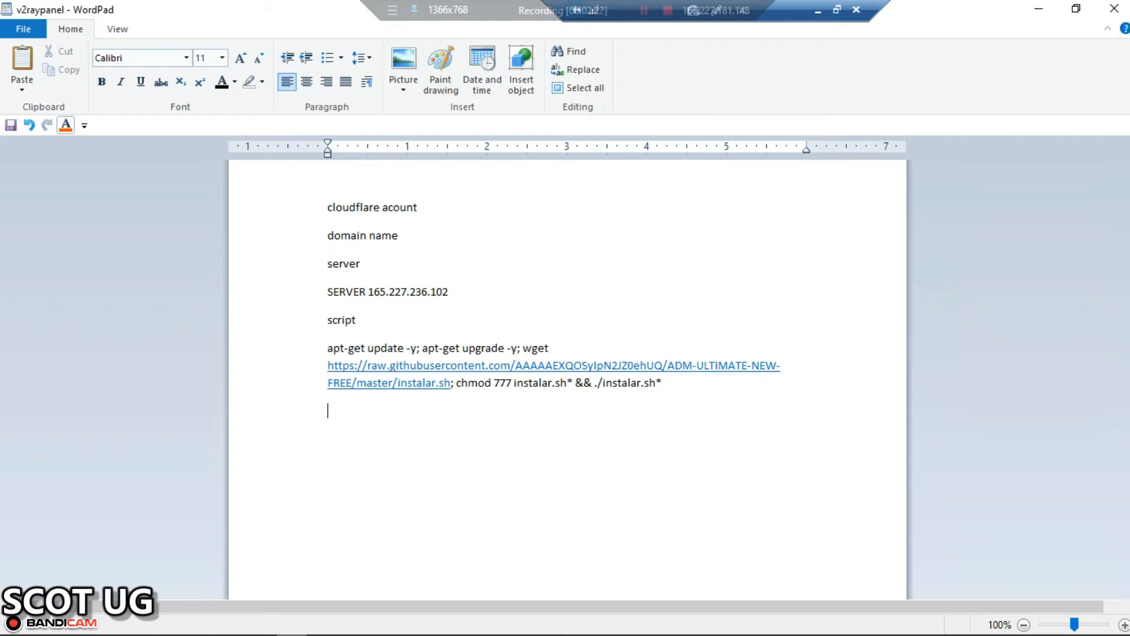
type("calm")
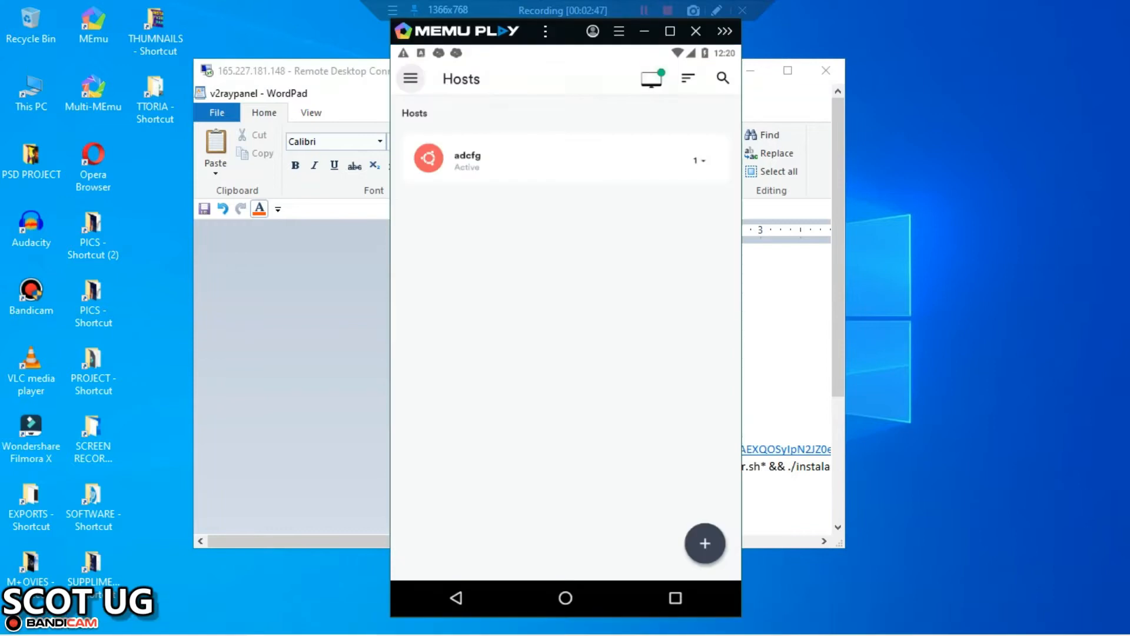
- Reopen the SSH client from the MEmu home screen to view hosts, then return to the remote note
left_click(564, 597)
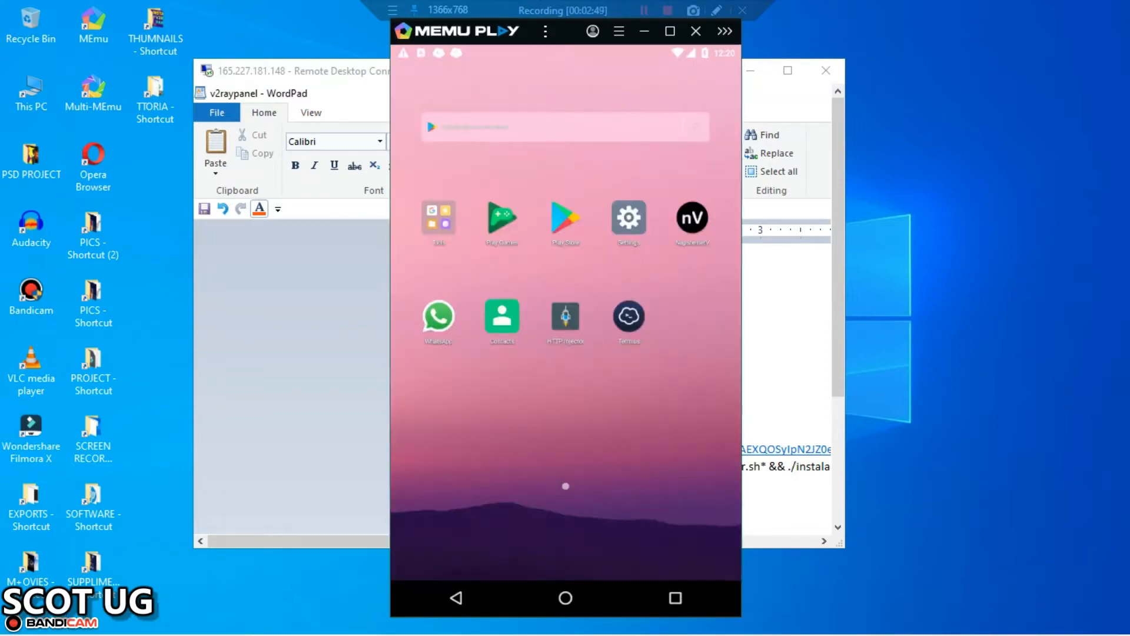
left_click(628, 315)
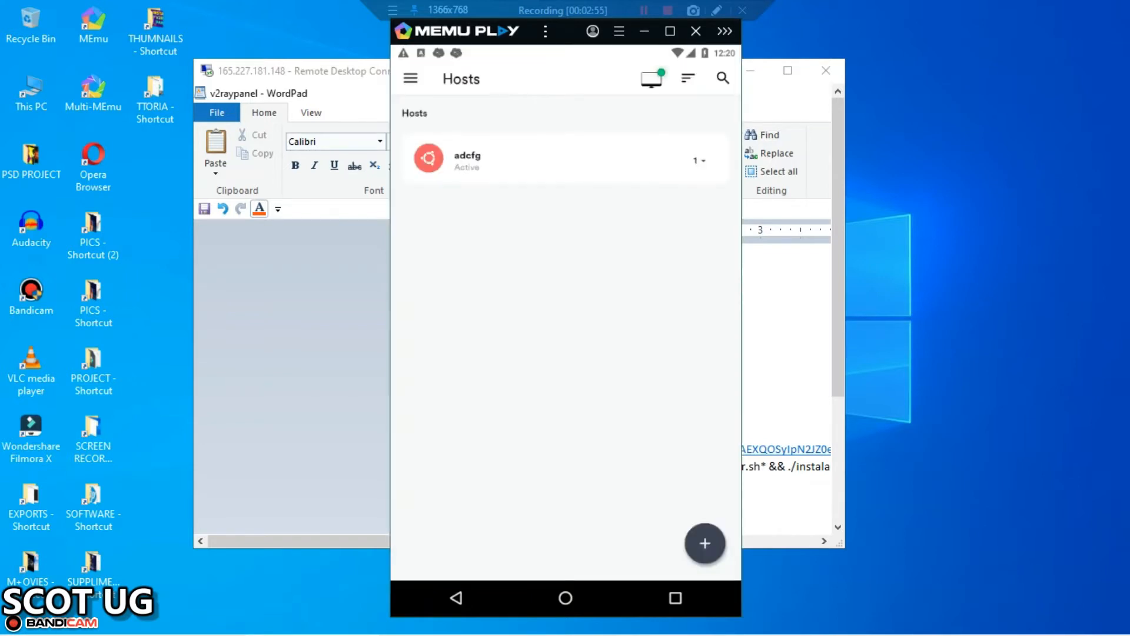
left_click(466, 157)
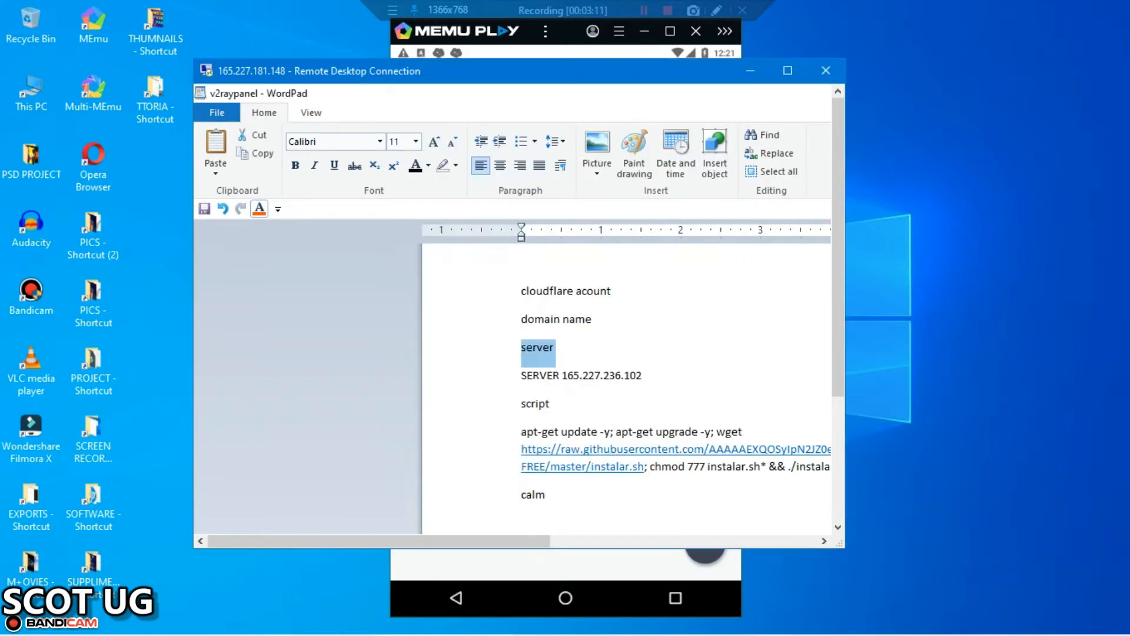
left_click(787, 70)
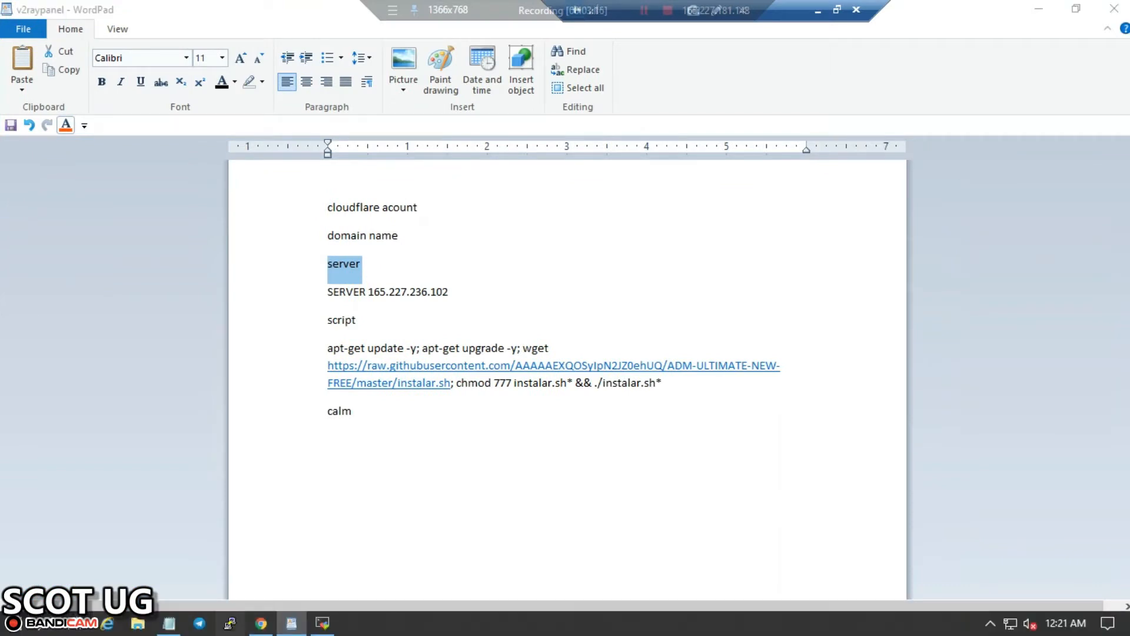
left_click(322, 623)
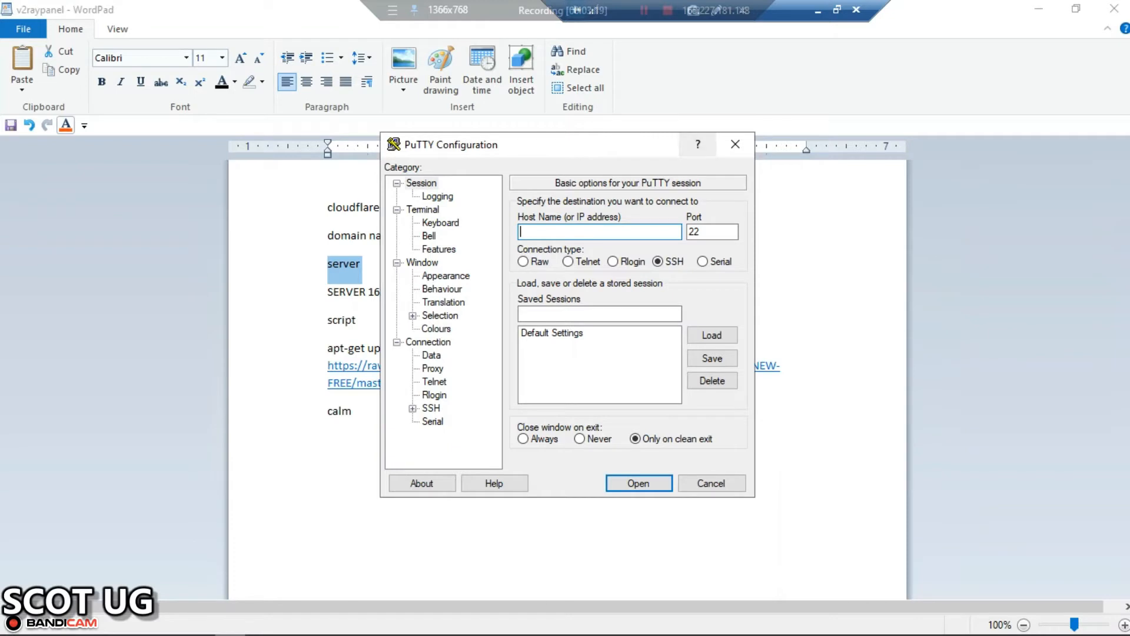
mouse_move(735, 144)
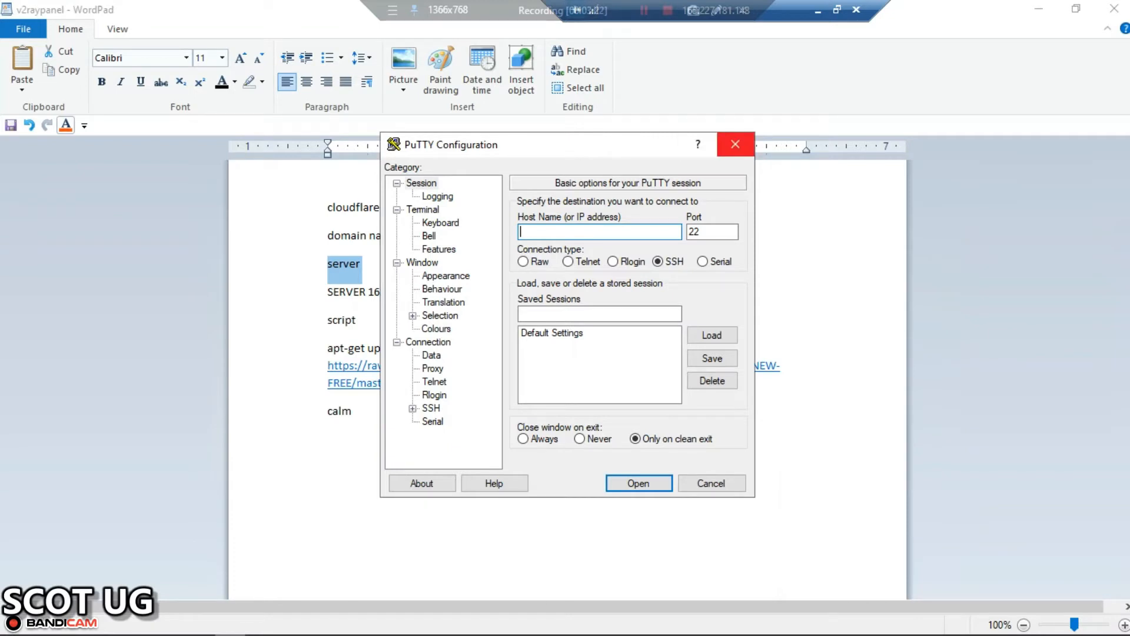
left_click(734, 144)
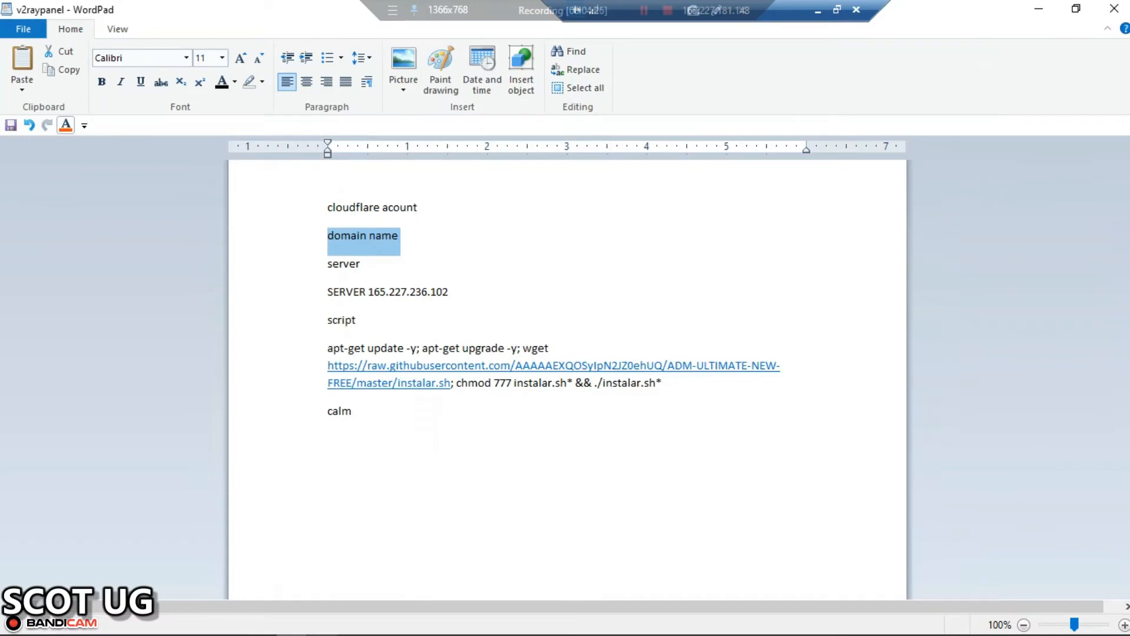
- Add a 'v2ray.com' line below the domain name heading
left_click(398, 235)
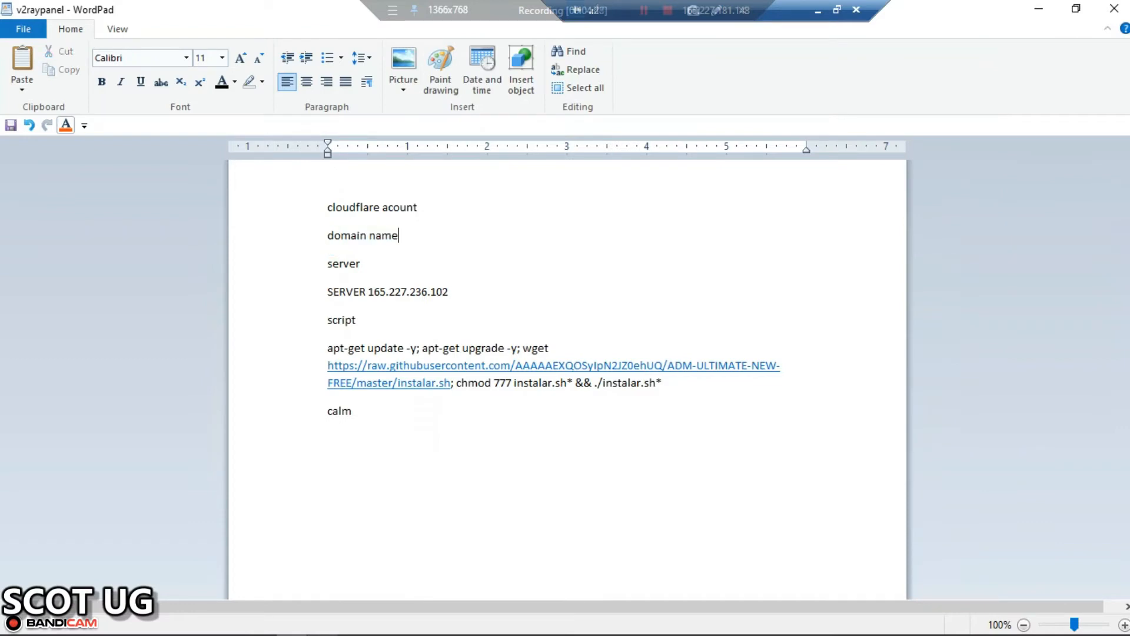
key("Return")
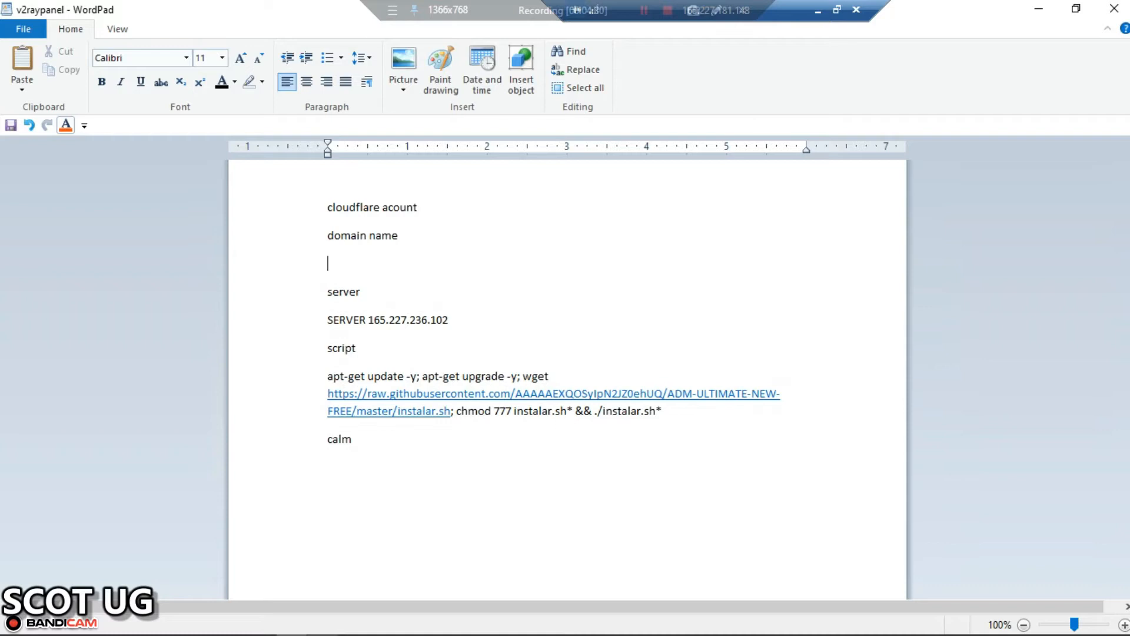
type("v2r")
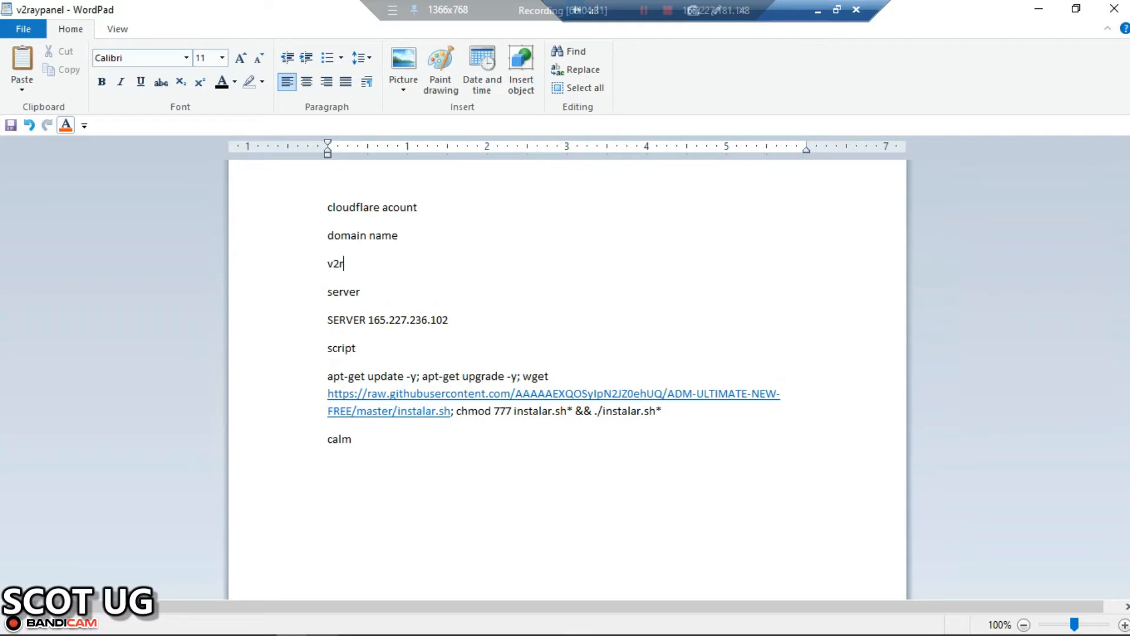
type("ay.")
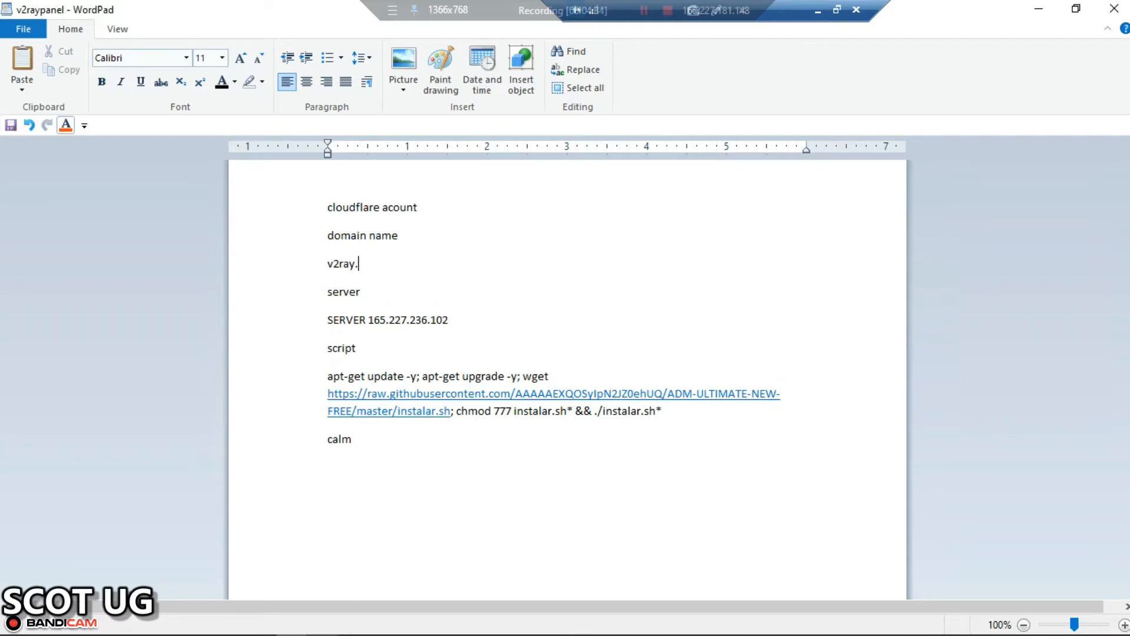
type("cp")
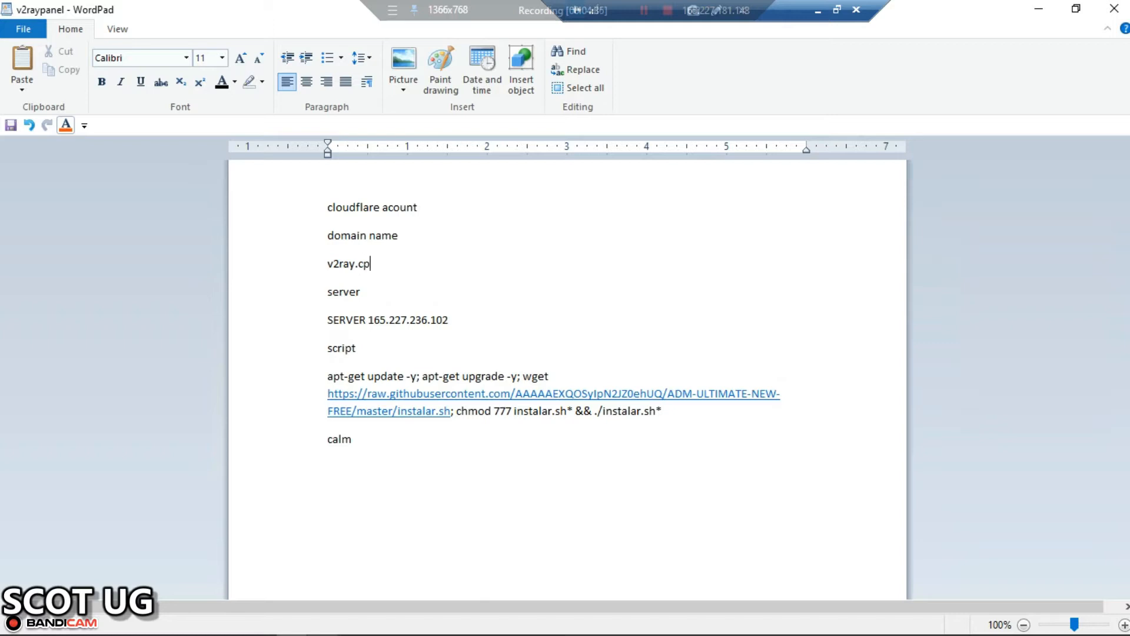
key("backspace")
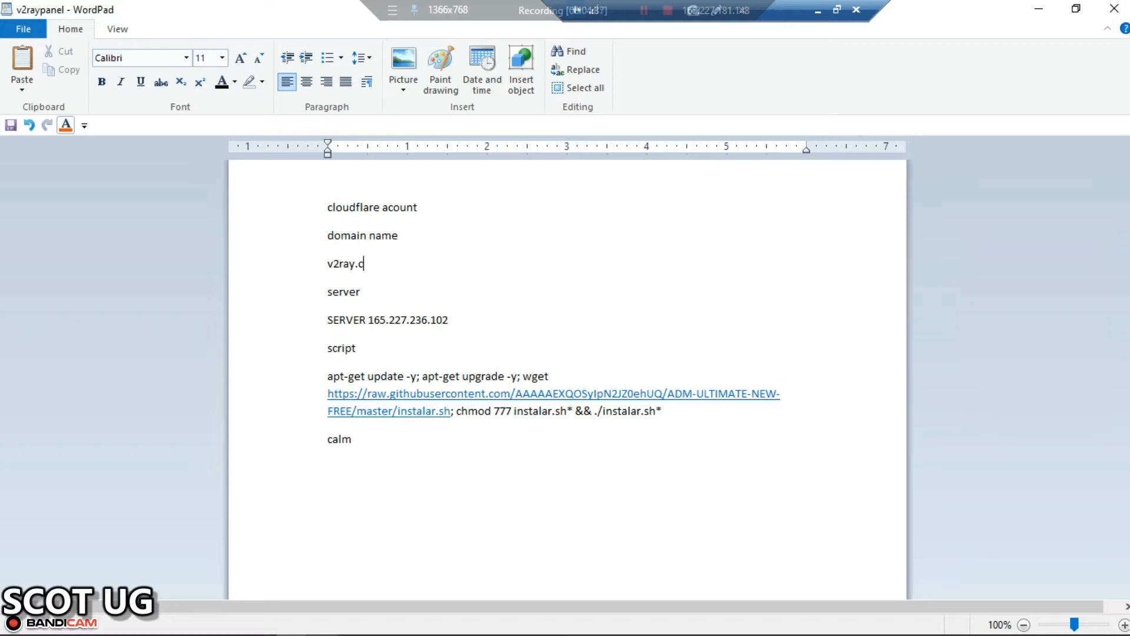
type("om")
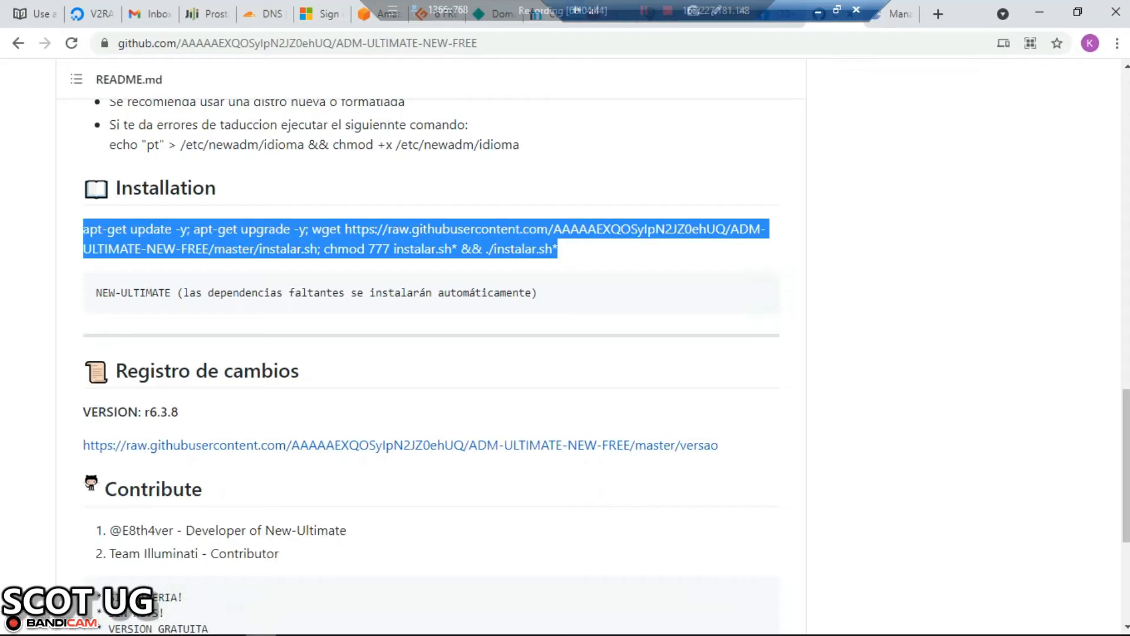
mouse_move(381, 13)
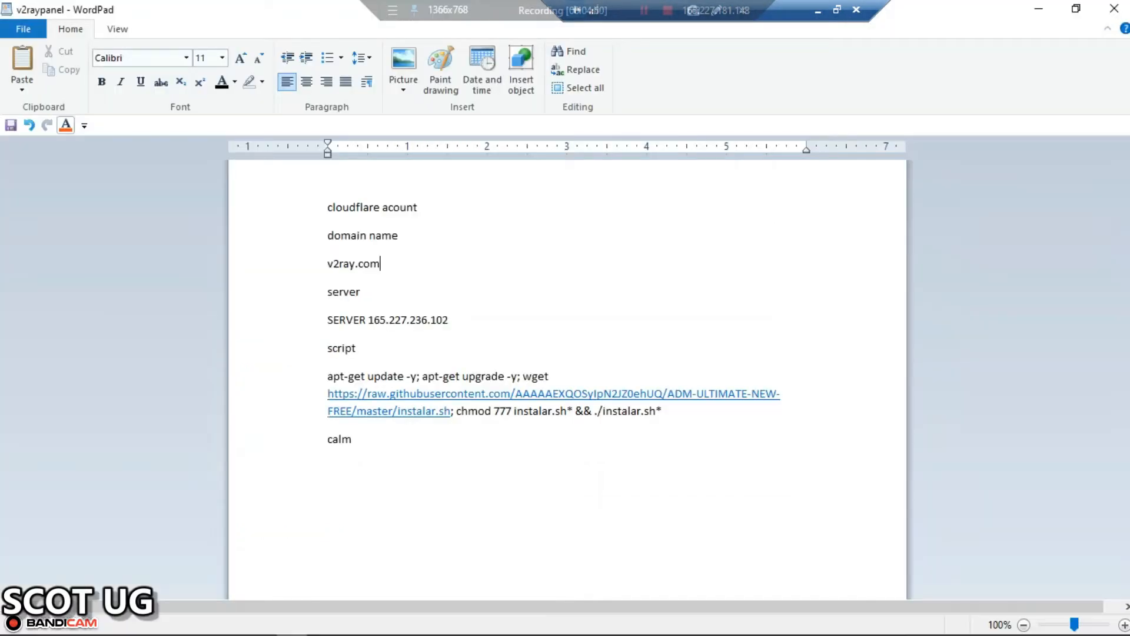
- List frenom, godaddy and namecheap on separate lines, ending with a blank line
type("f")
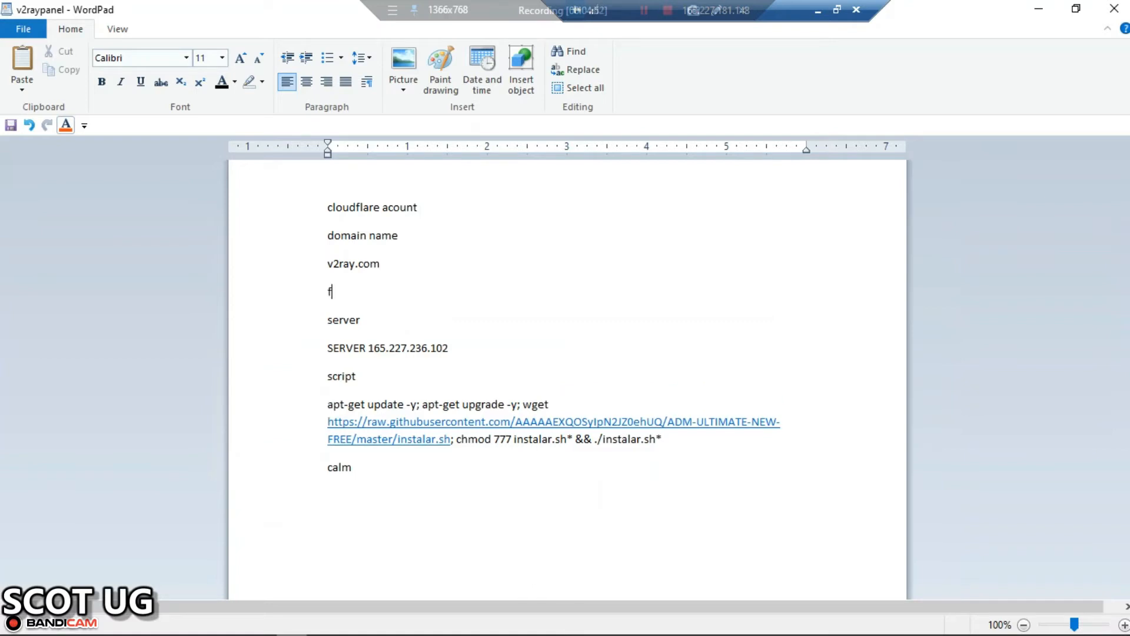
type("renom")
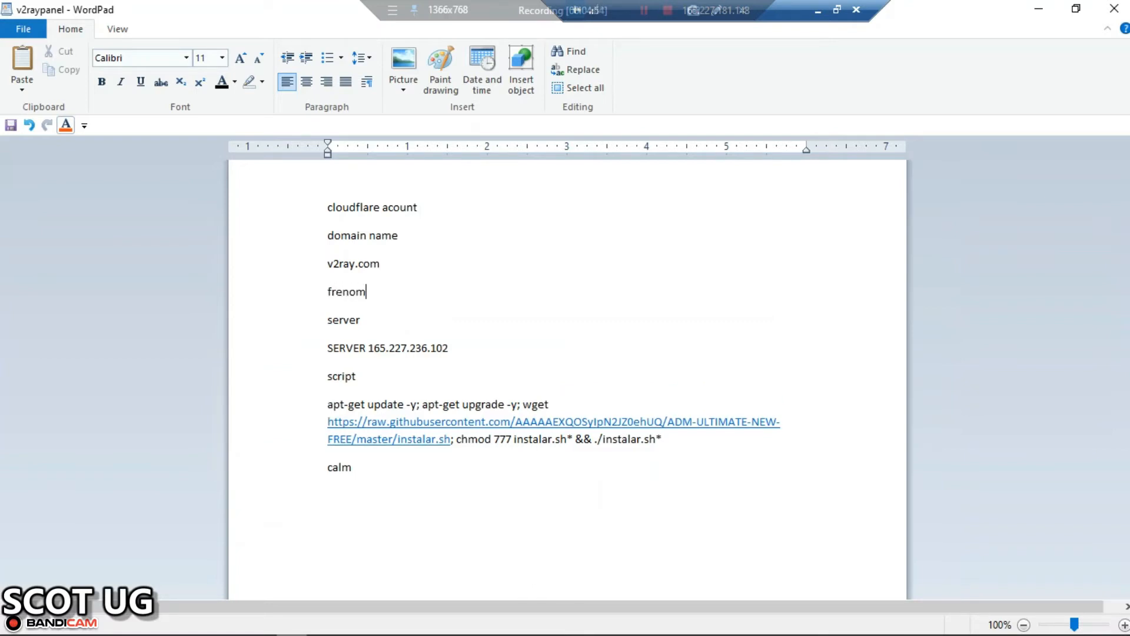
type("g")
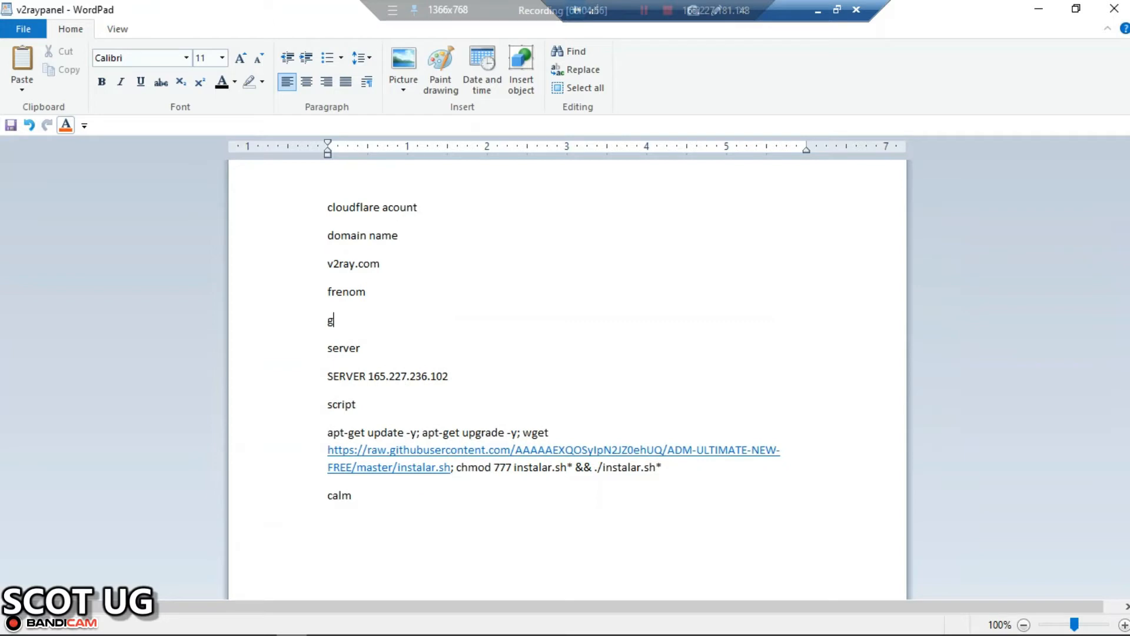
type("od")
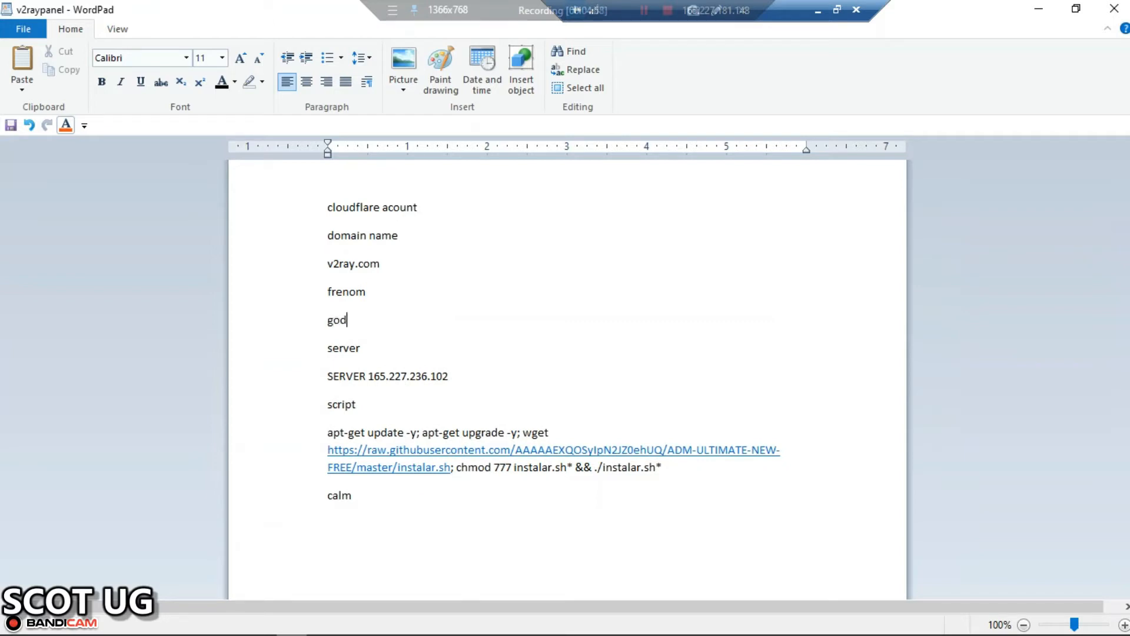
type("ay")
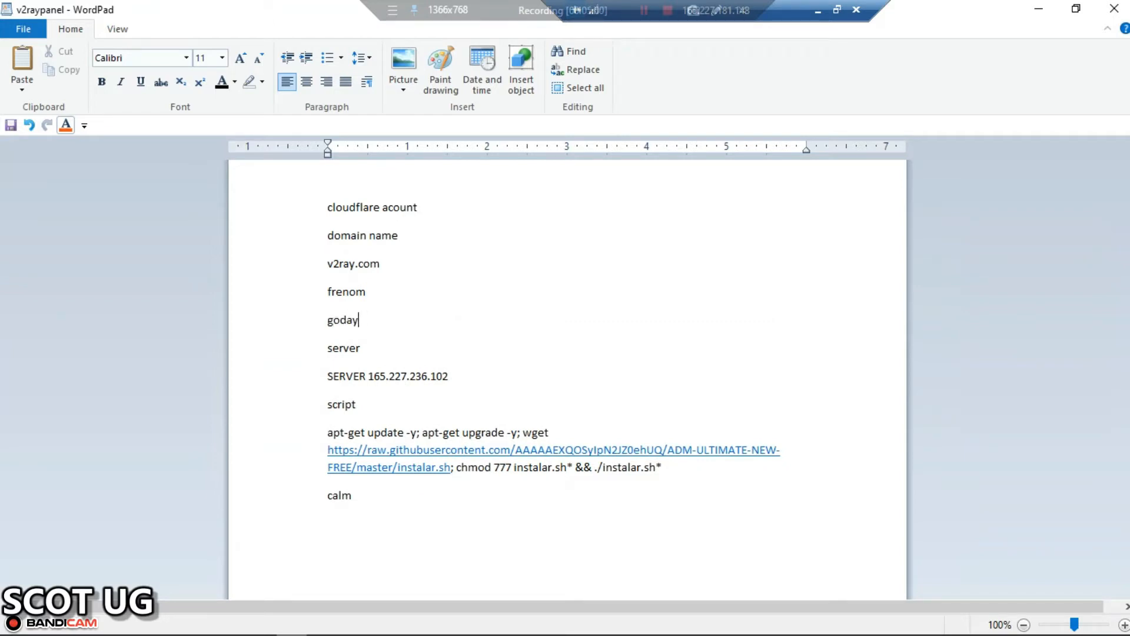
type("dd")
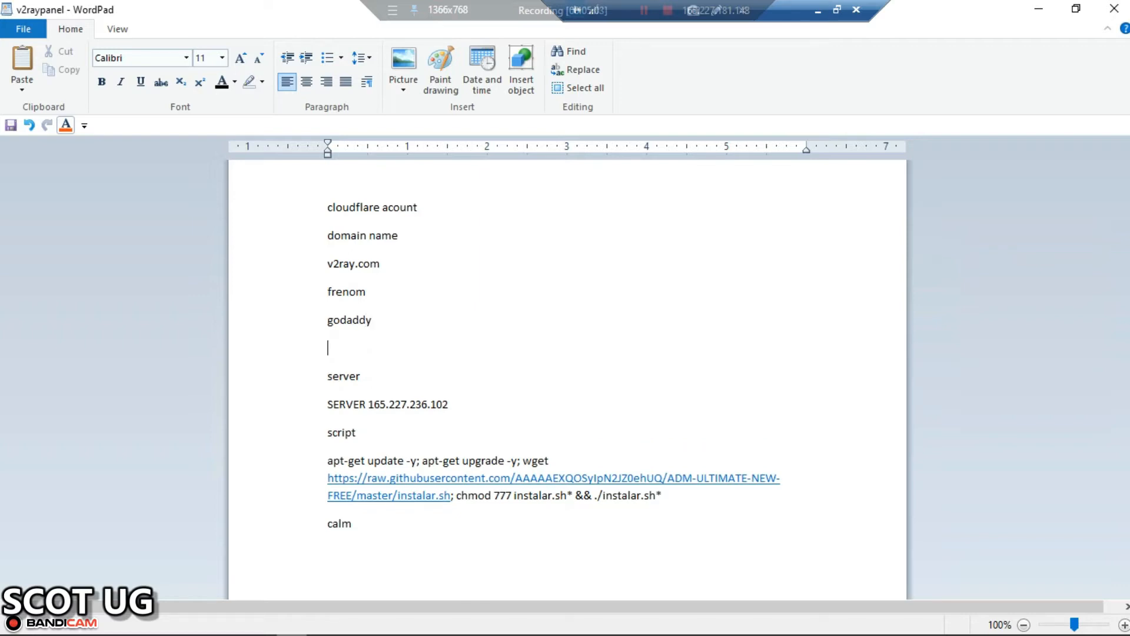
type("nae")
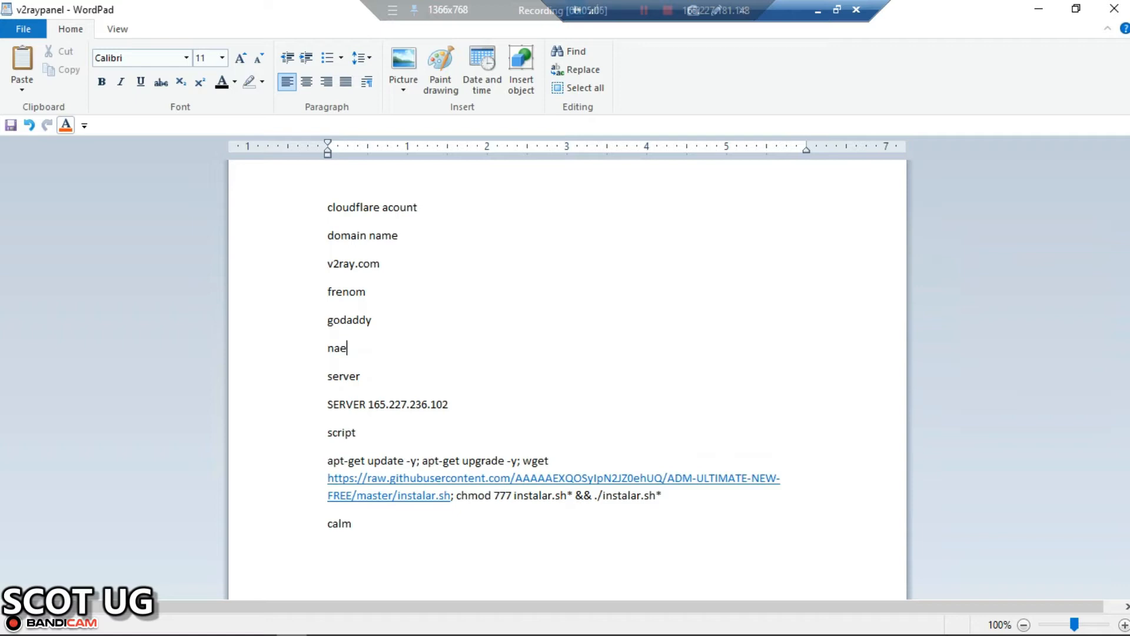
type("mech")
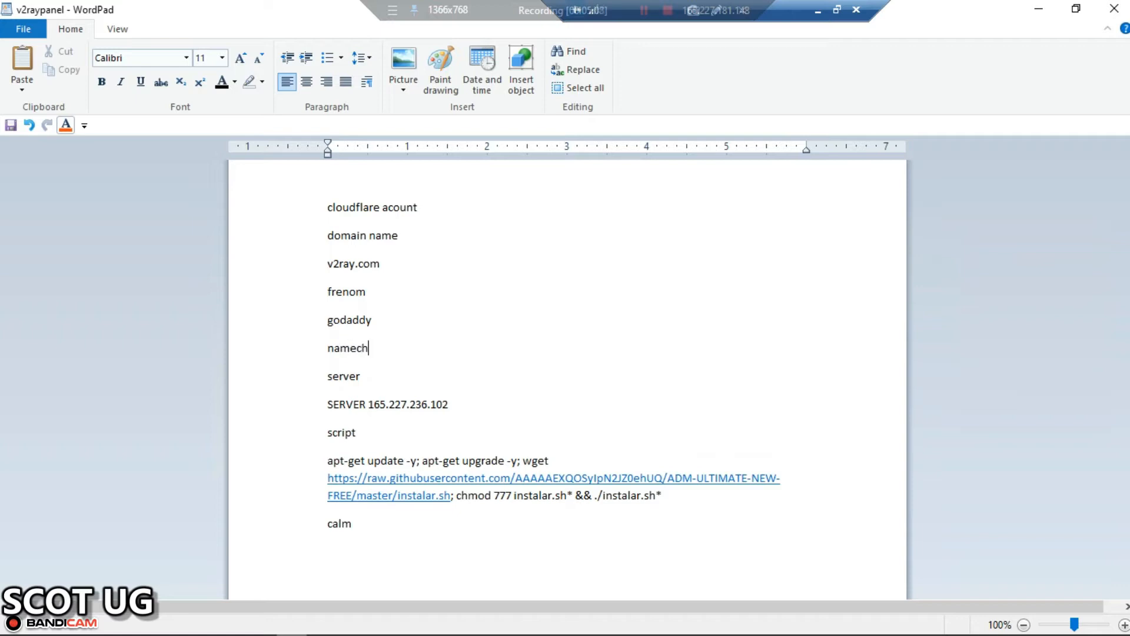
type("esap")
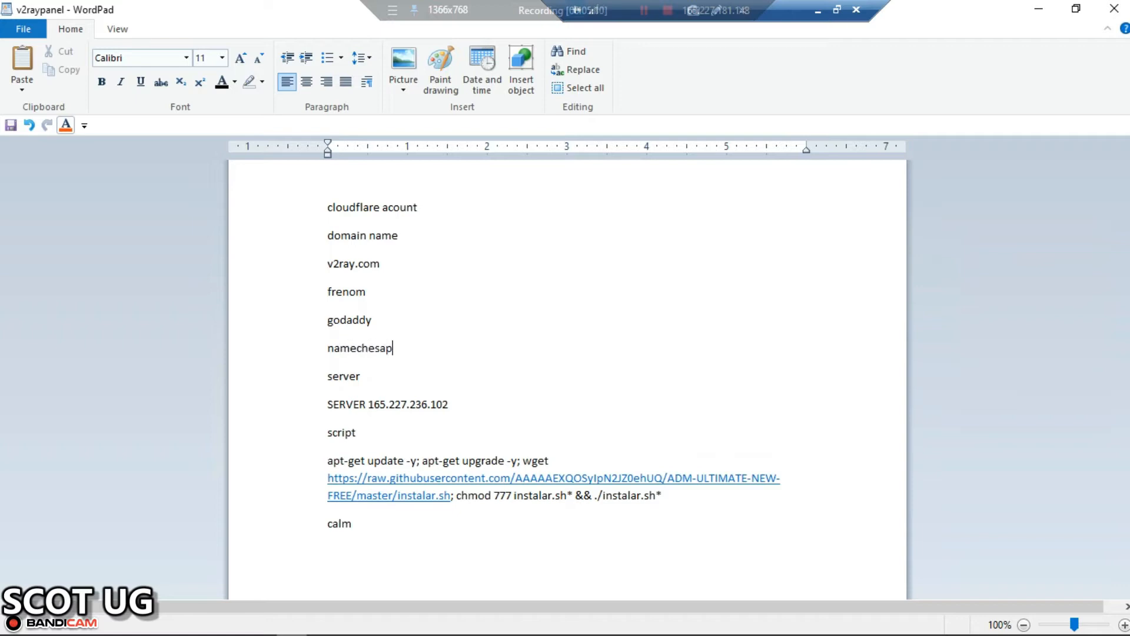
key("Backspace")
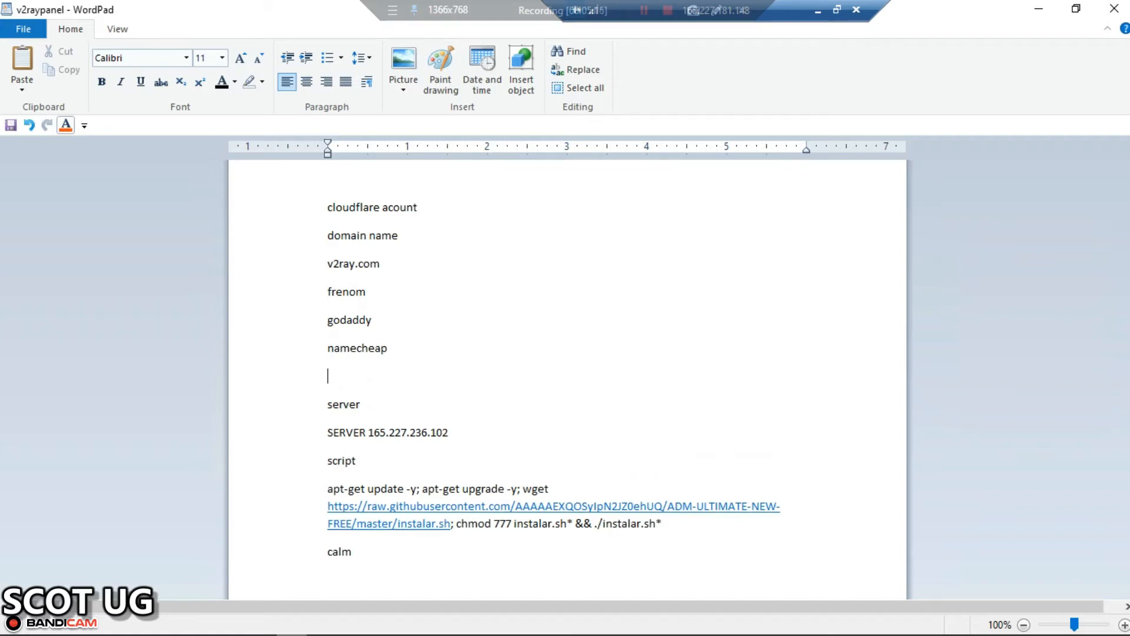
double_click(346, 293)
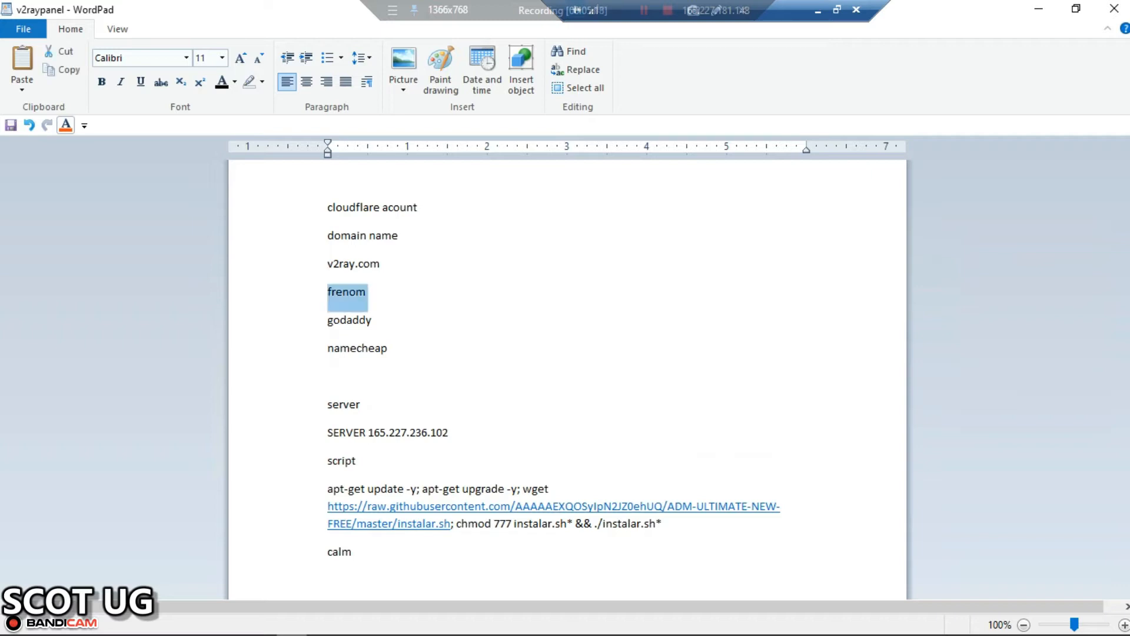
left_click(374, 319)
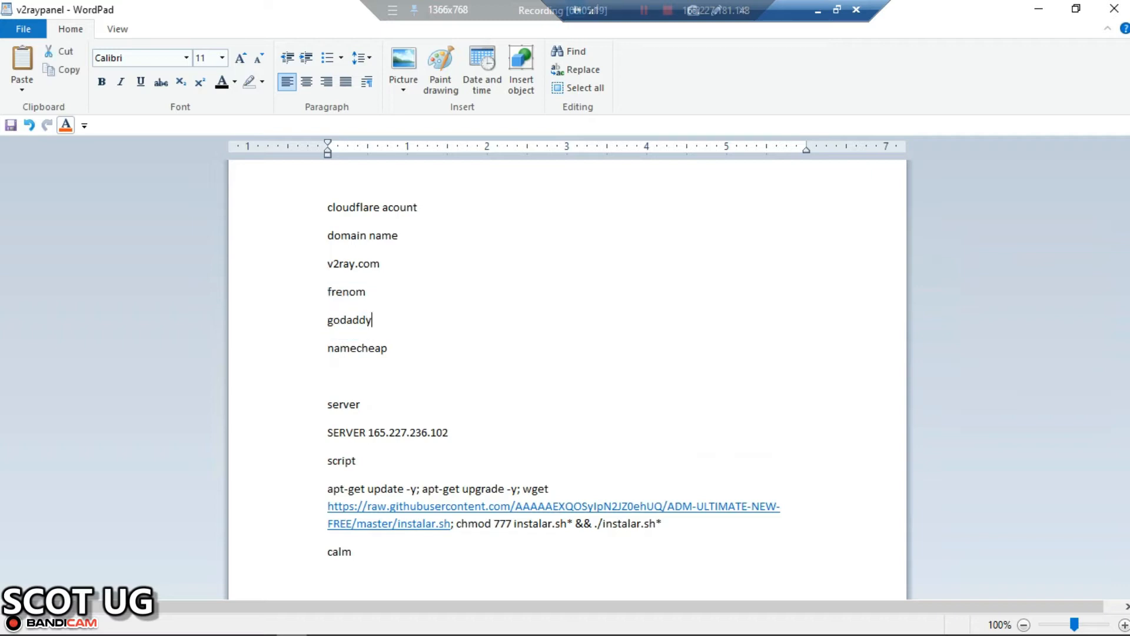
left_click(362, 404)
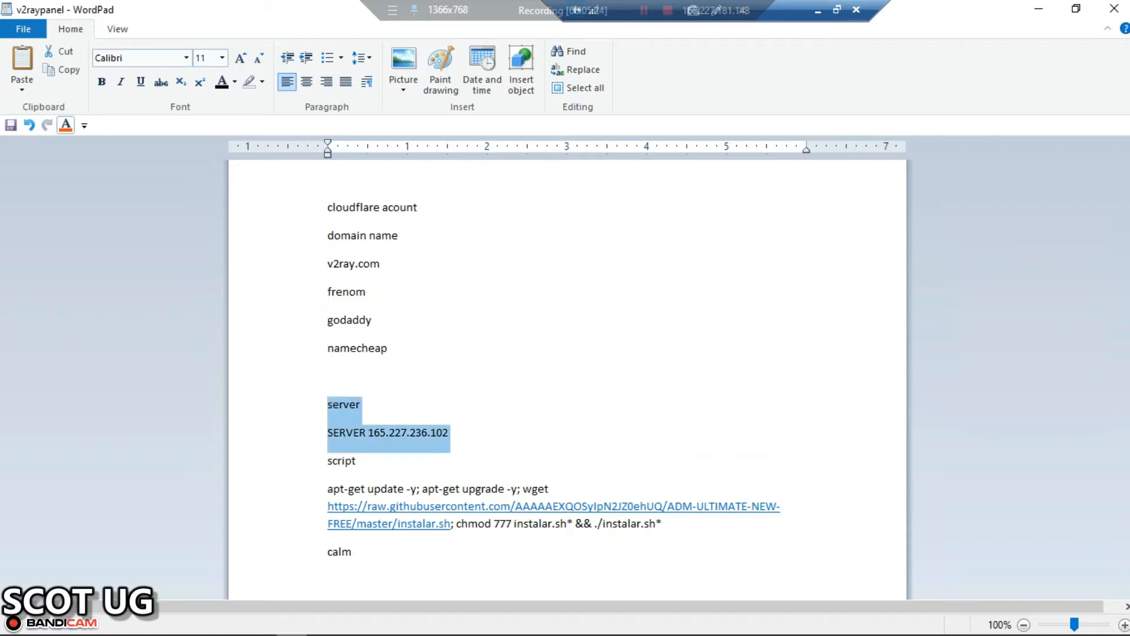
left_click(448, 433)
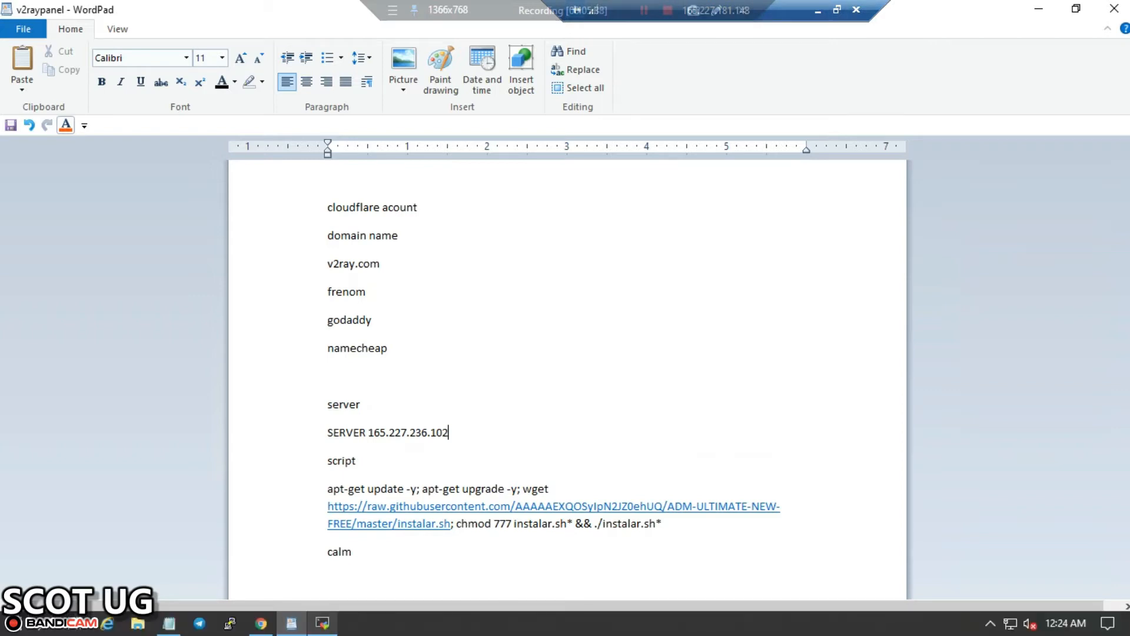
left_click(322, 623)
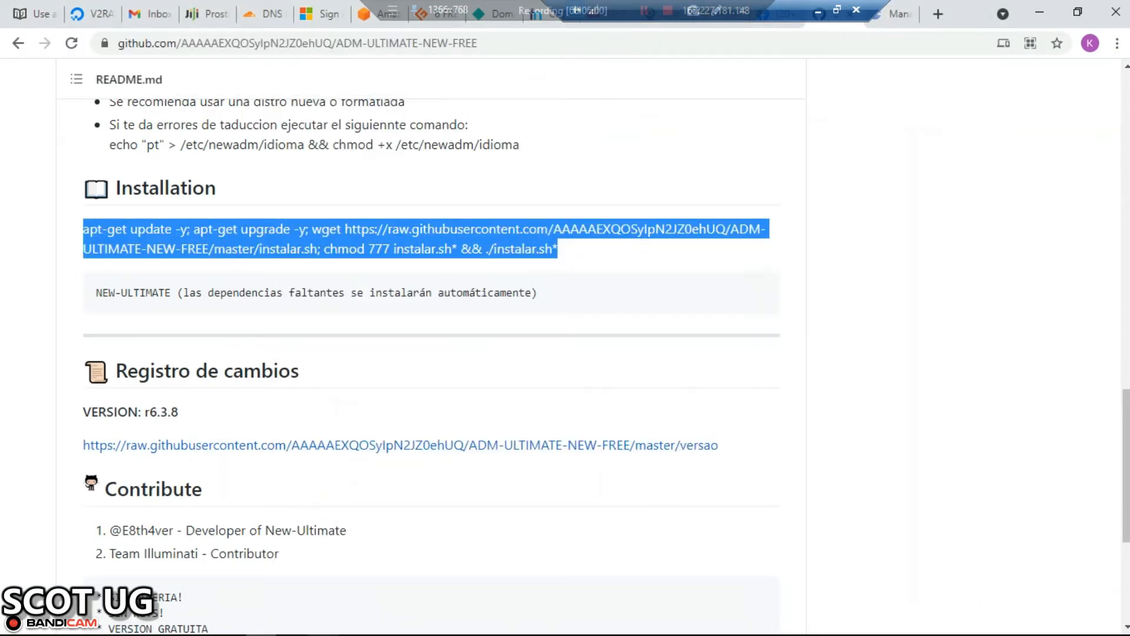
- Switch to the Cloudflare DNS records tab for voteug.ga
left_click(266, 13)
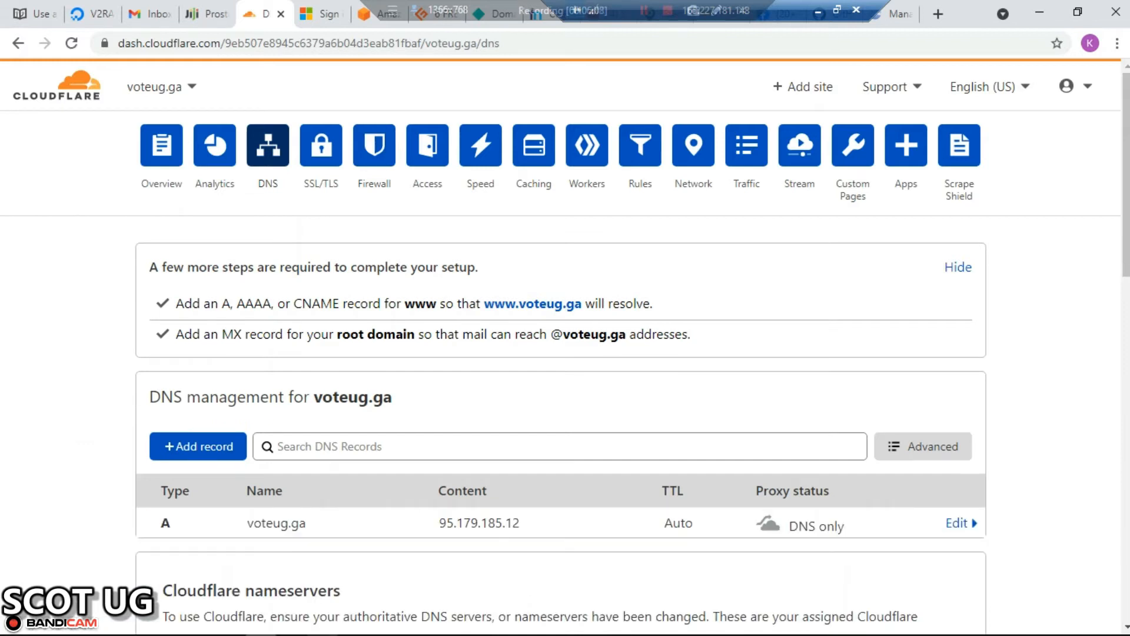
- Create and save a DNS-only A record 'thankyou' pointing to 165.227.236.102
scroll("down", 3)
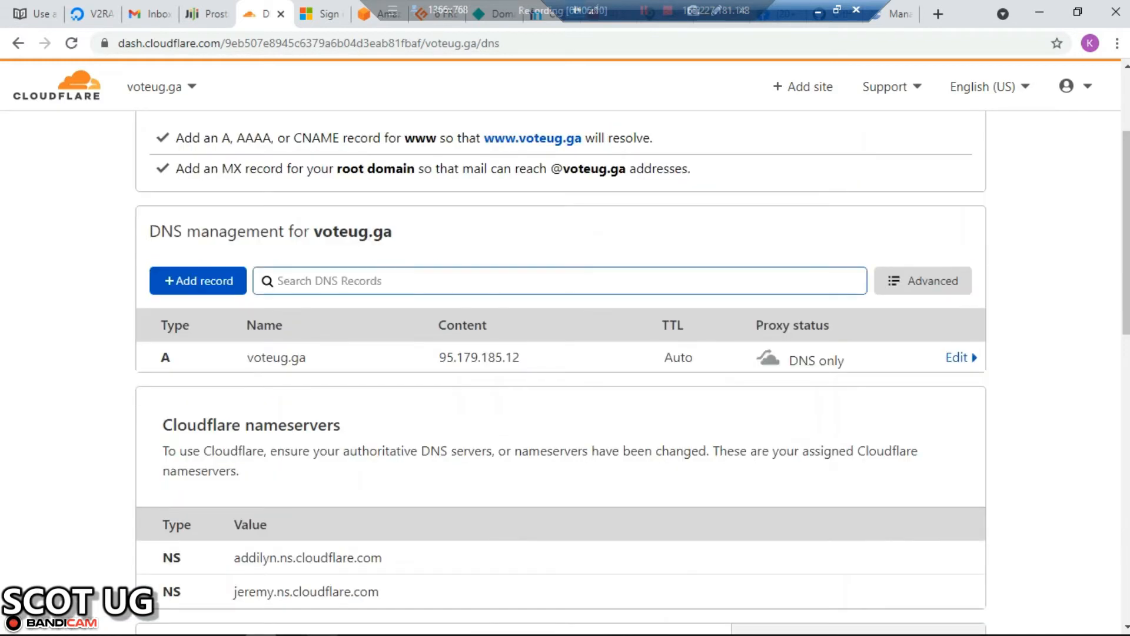
scroll("up", 3)
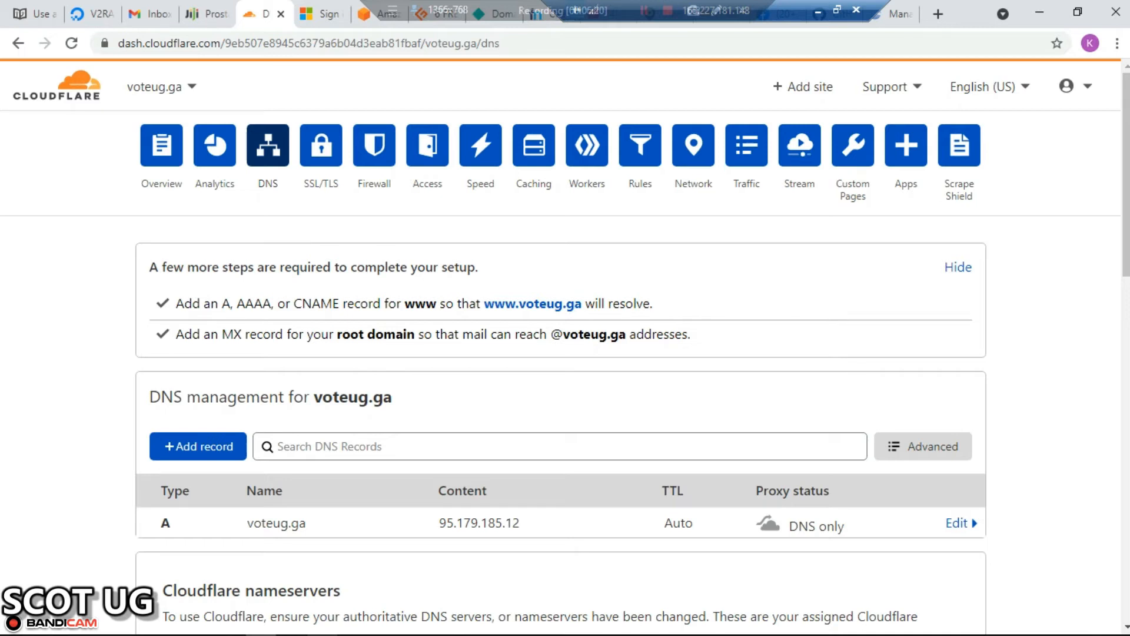
scroll("down", 3)
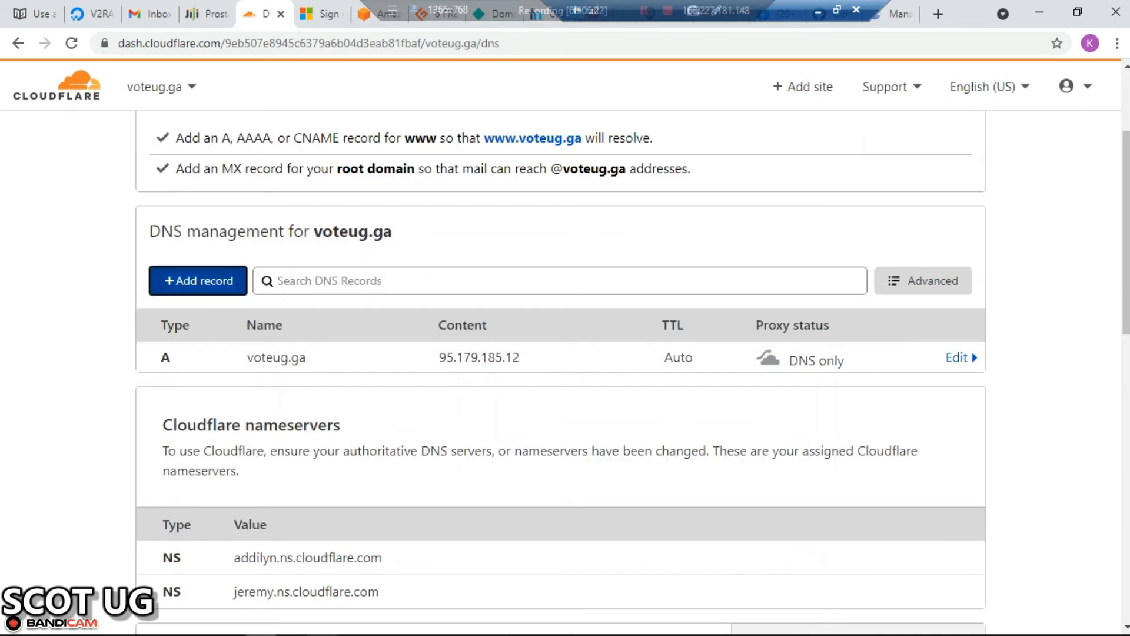
left_click(197, 280)
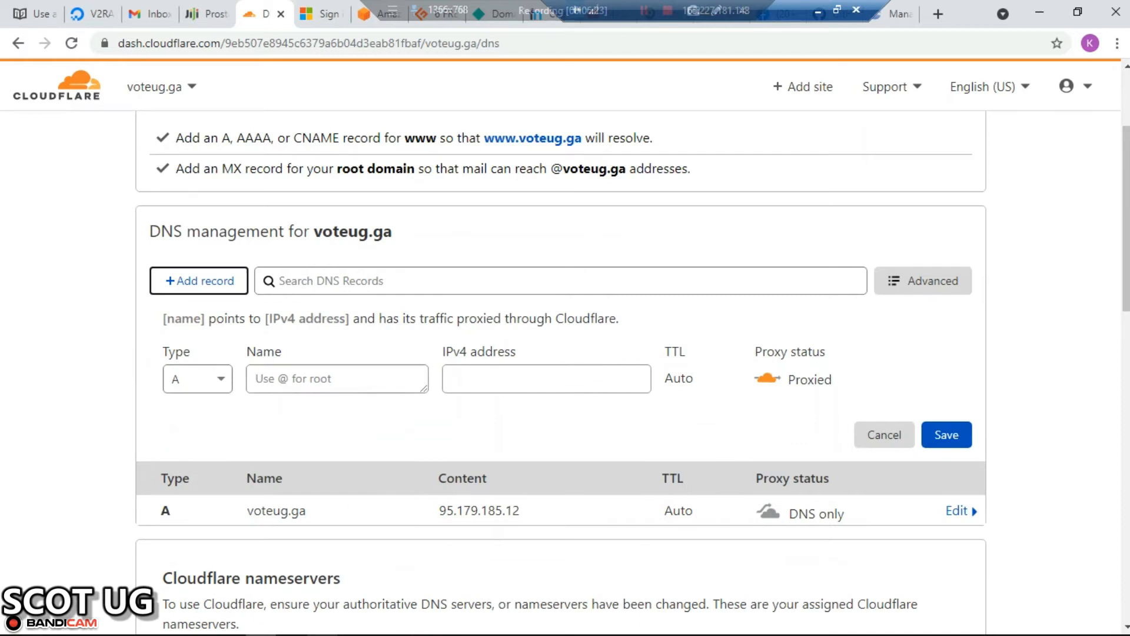
left_click(336, 378)
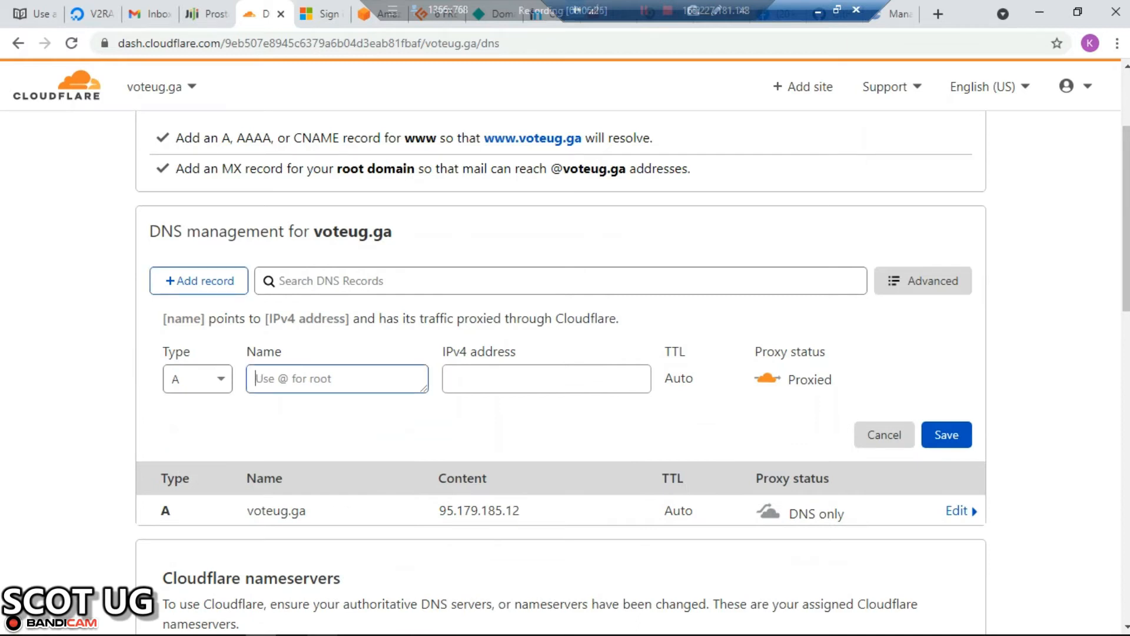
type("6tha")
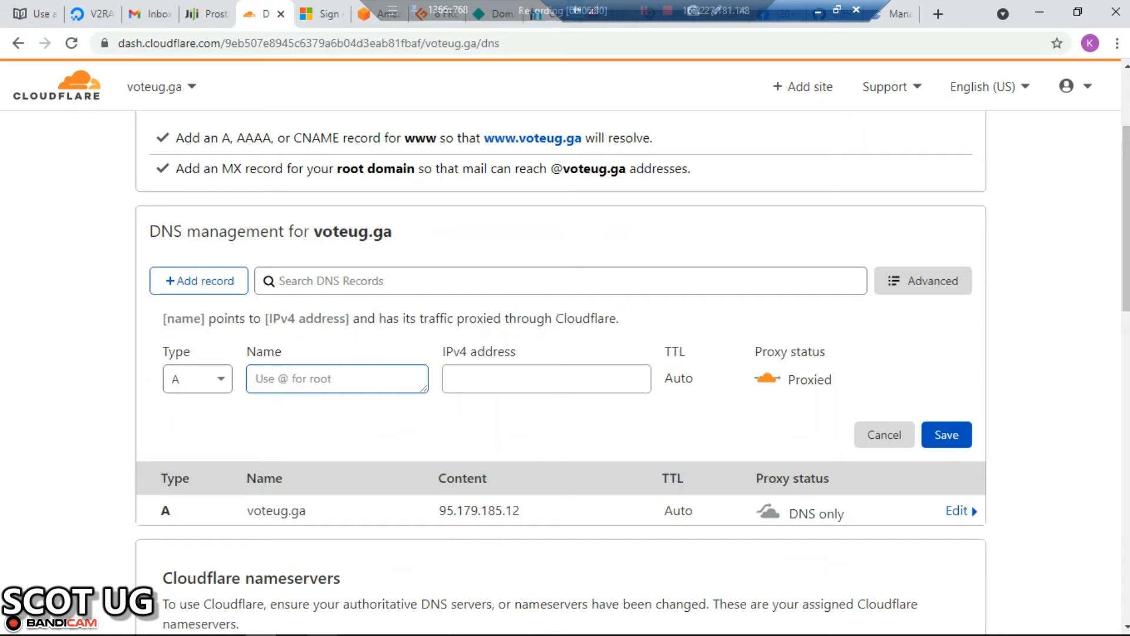
type("thankyou")
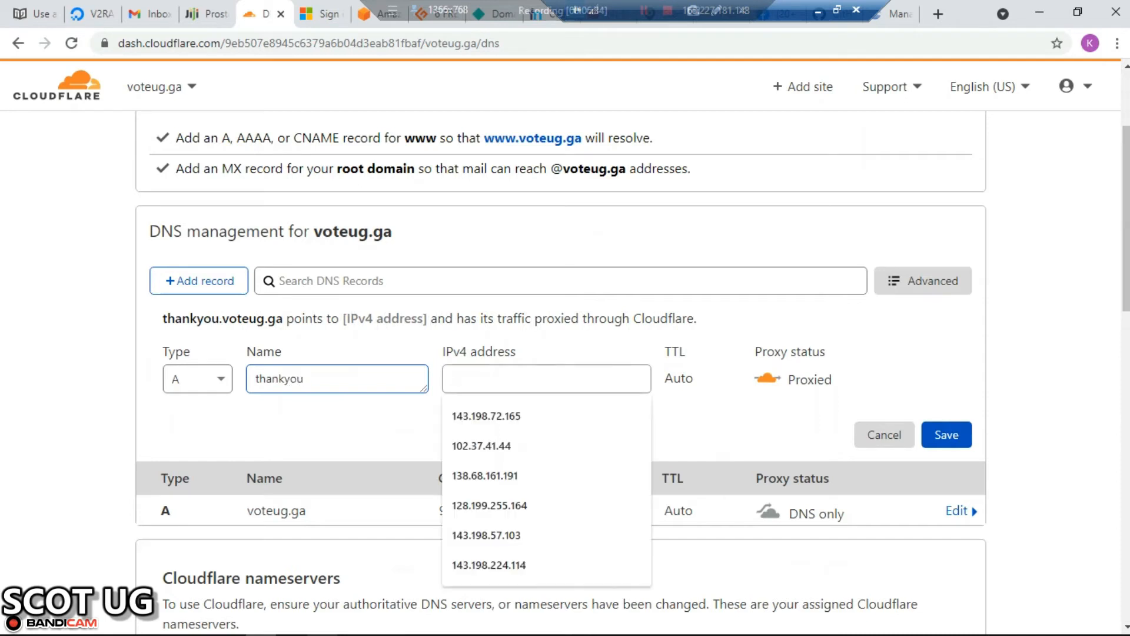
type("165.227.236.102")
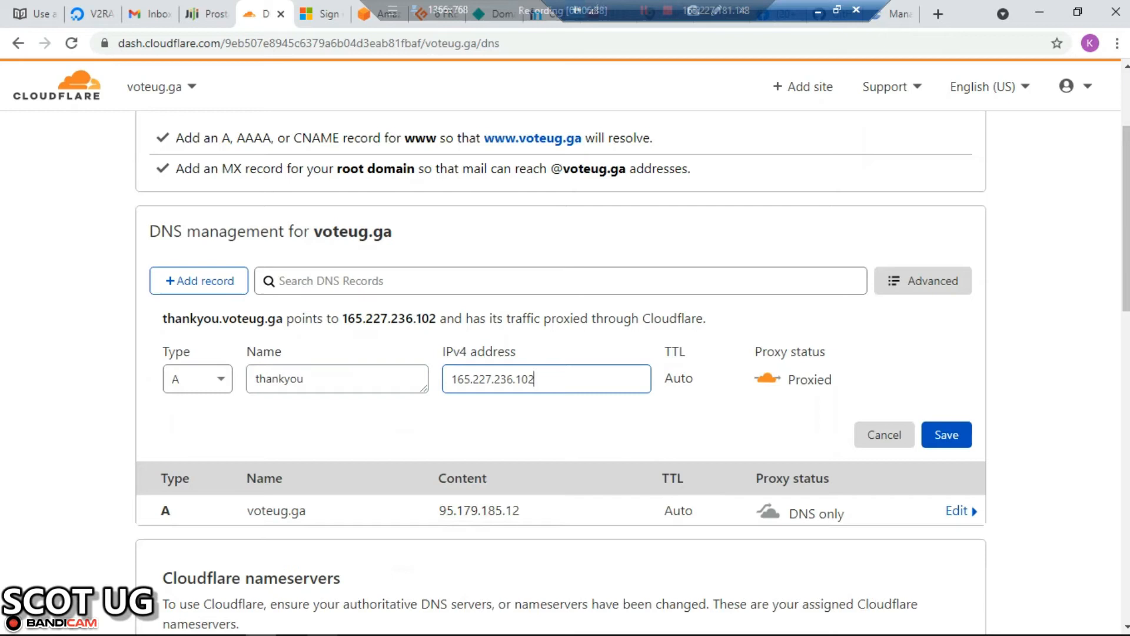
left_click(768, 379)
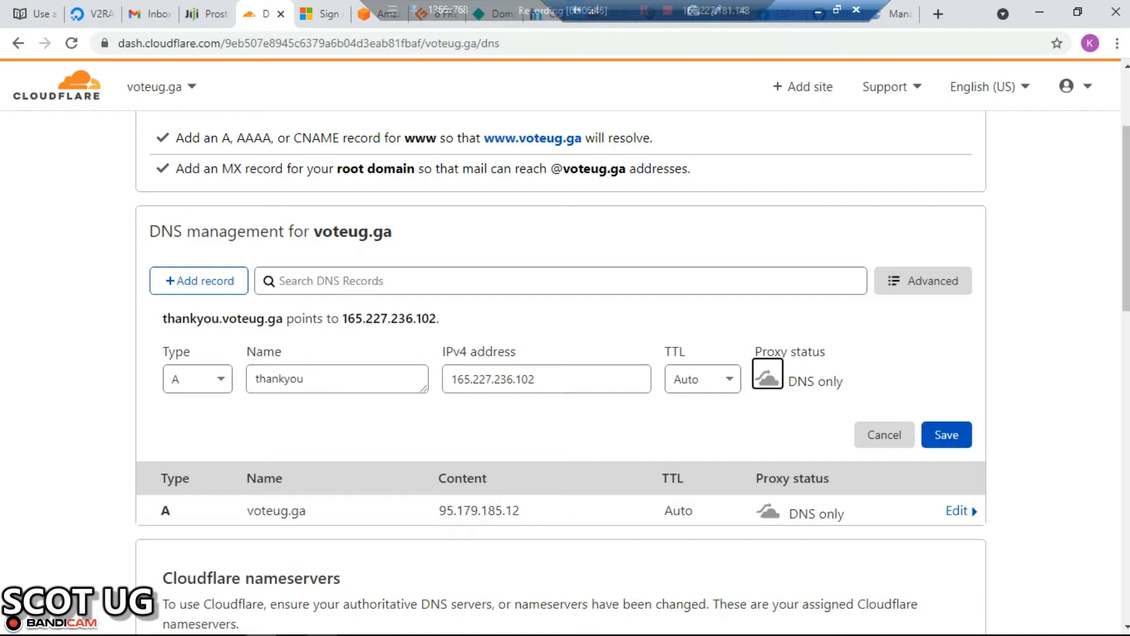
left_click(947, 434)
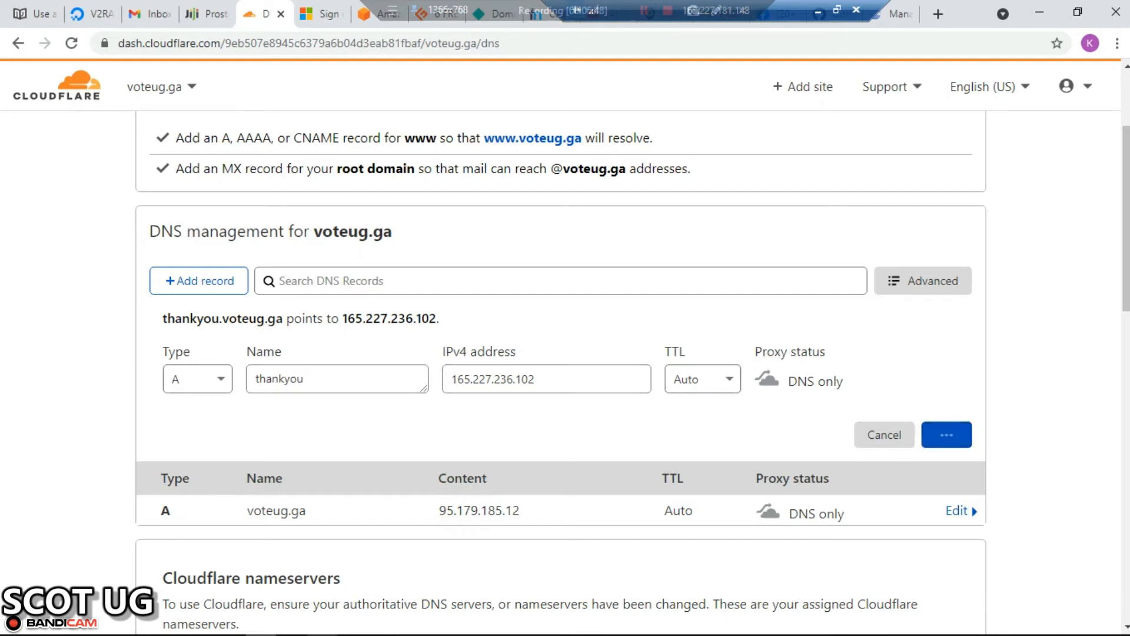
left_click(946, 435)
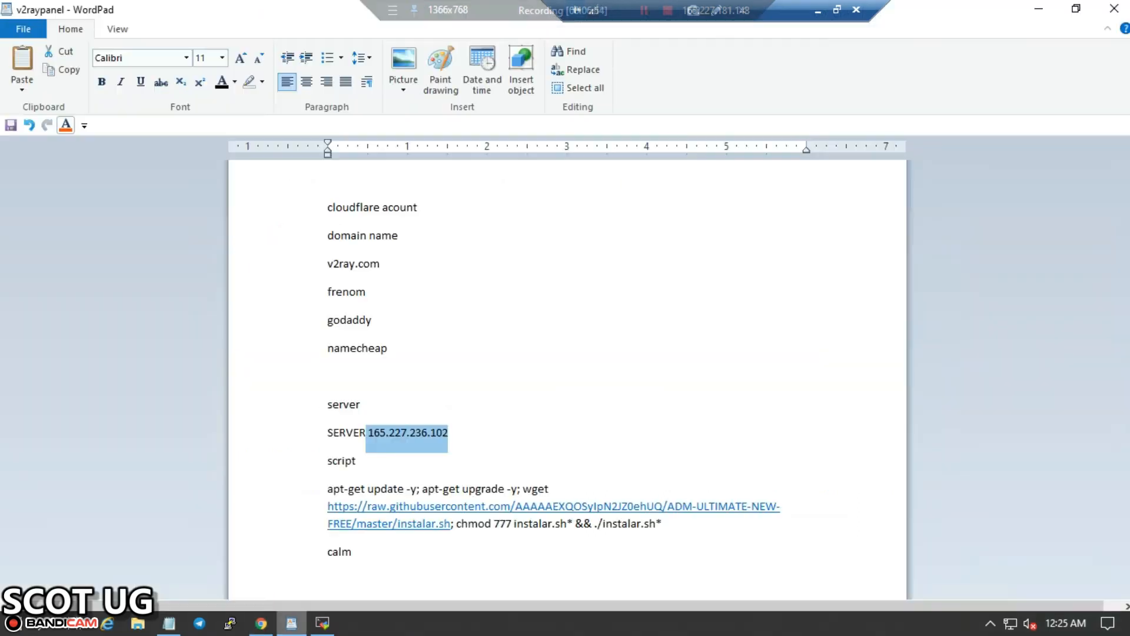
- Type the subdomain thankyou.voteug.tk on the blank line after namecheap
left_click(328, 375)
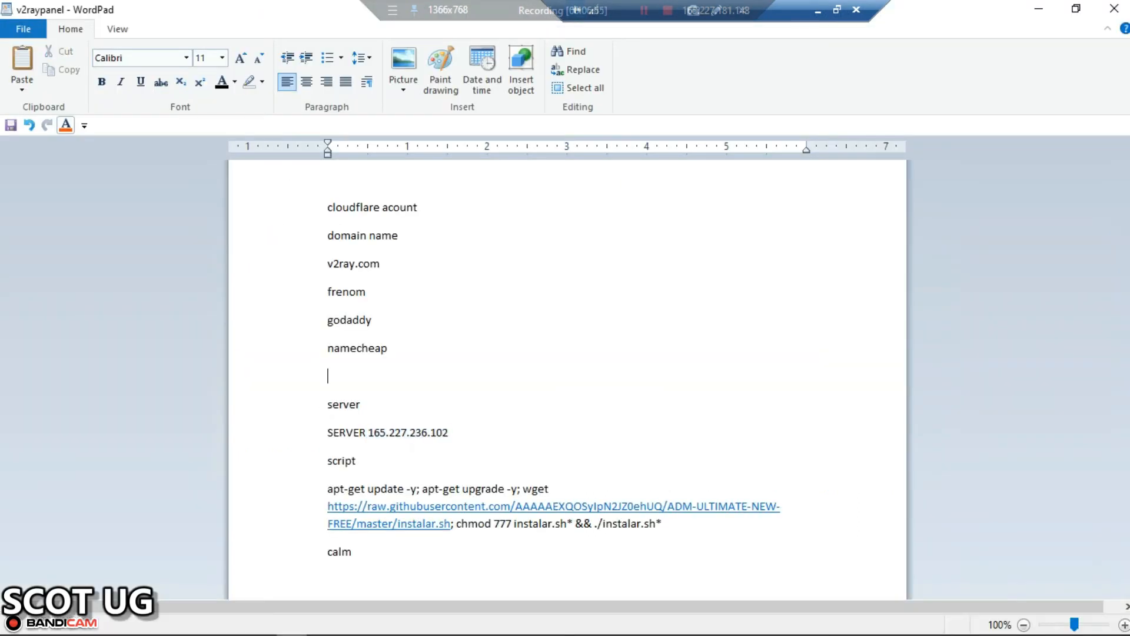
type("thank")
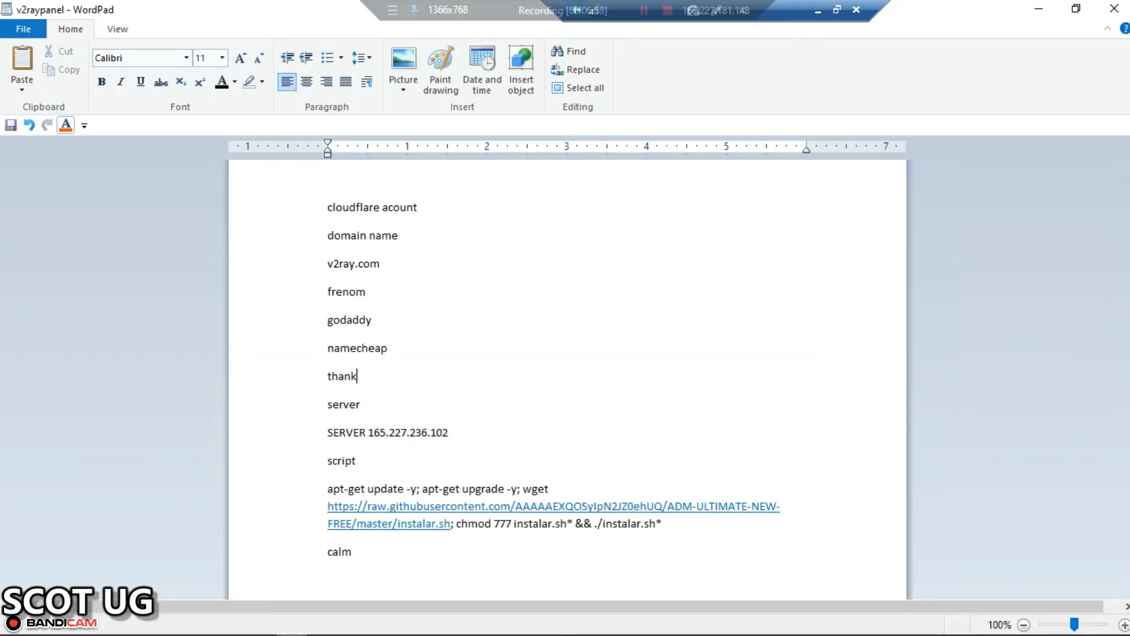
type("you")
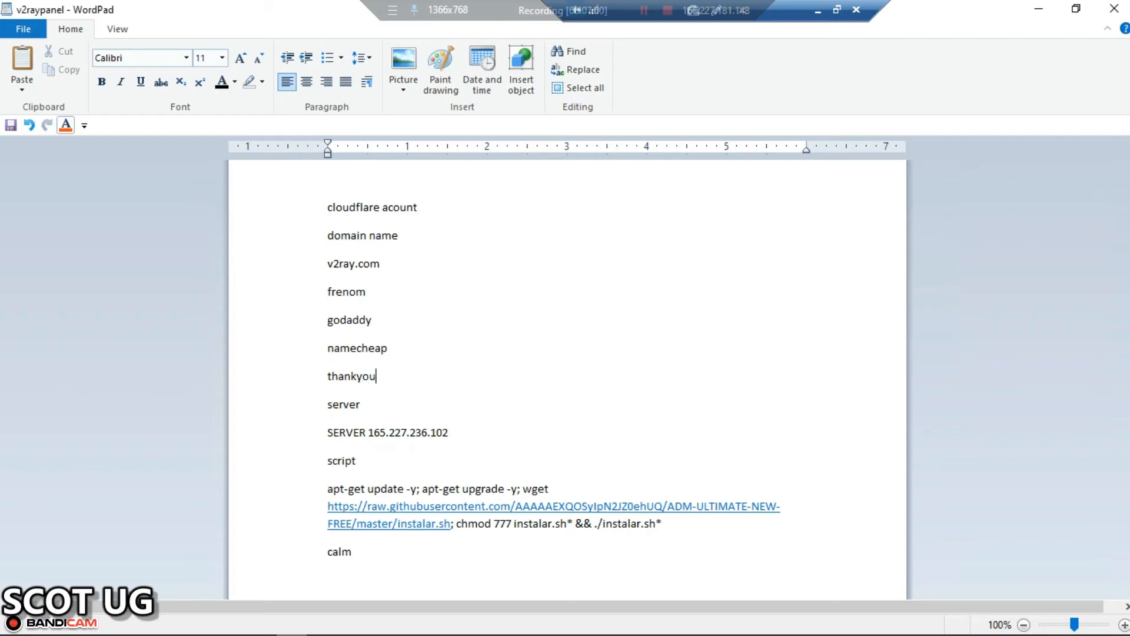
type(".vot")
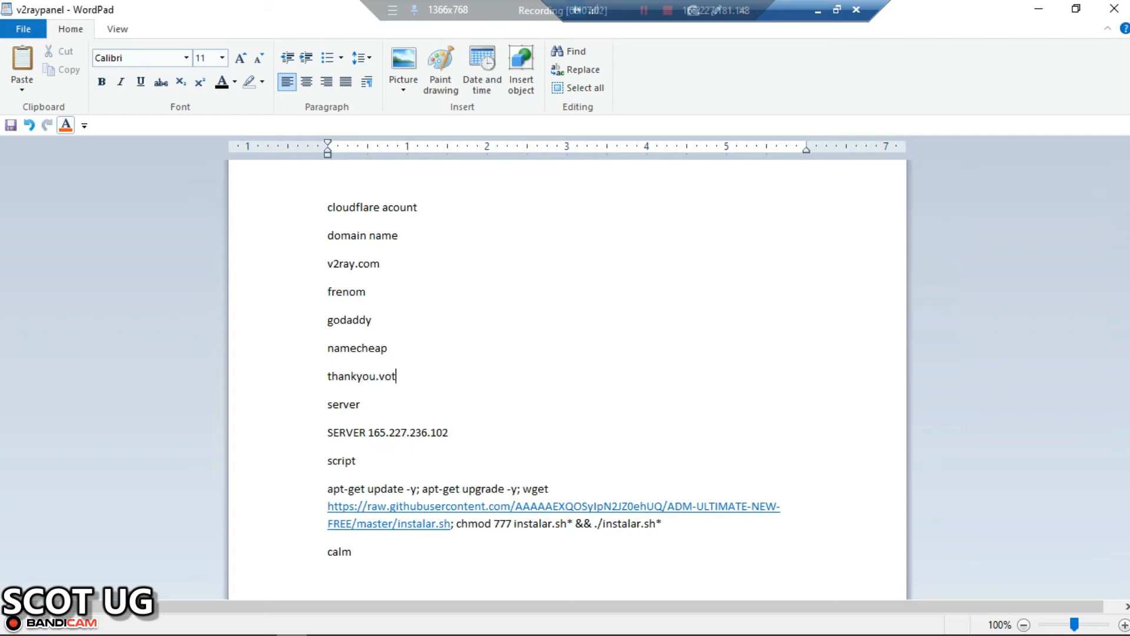
type("eug.")
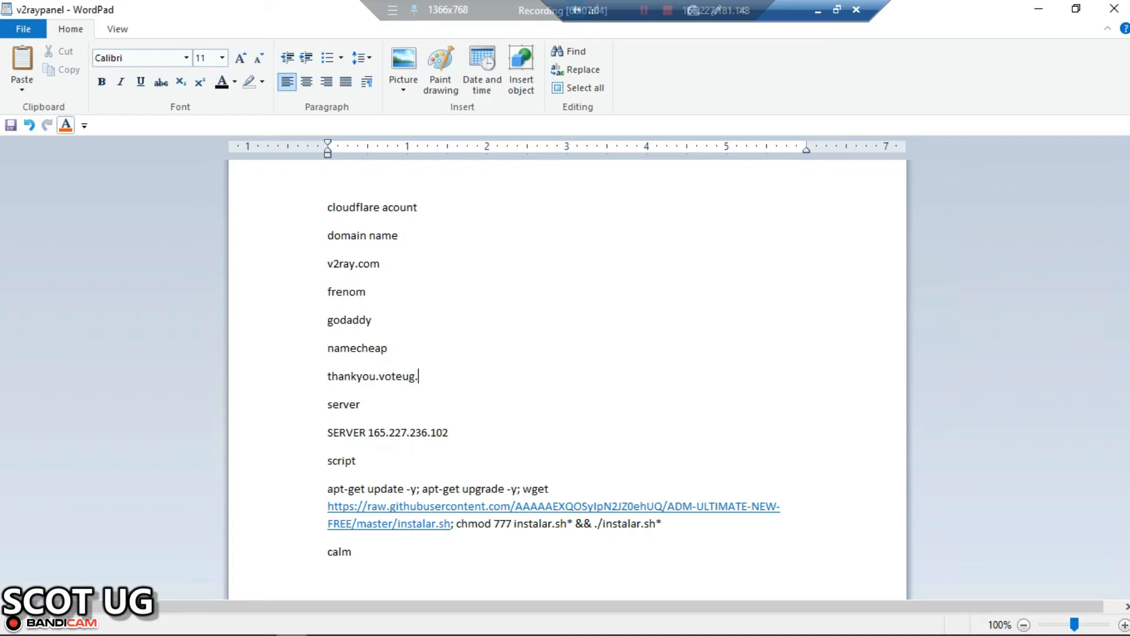
type("com")
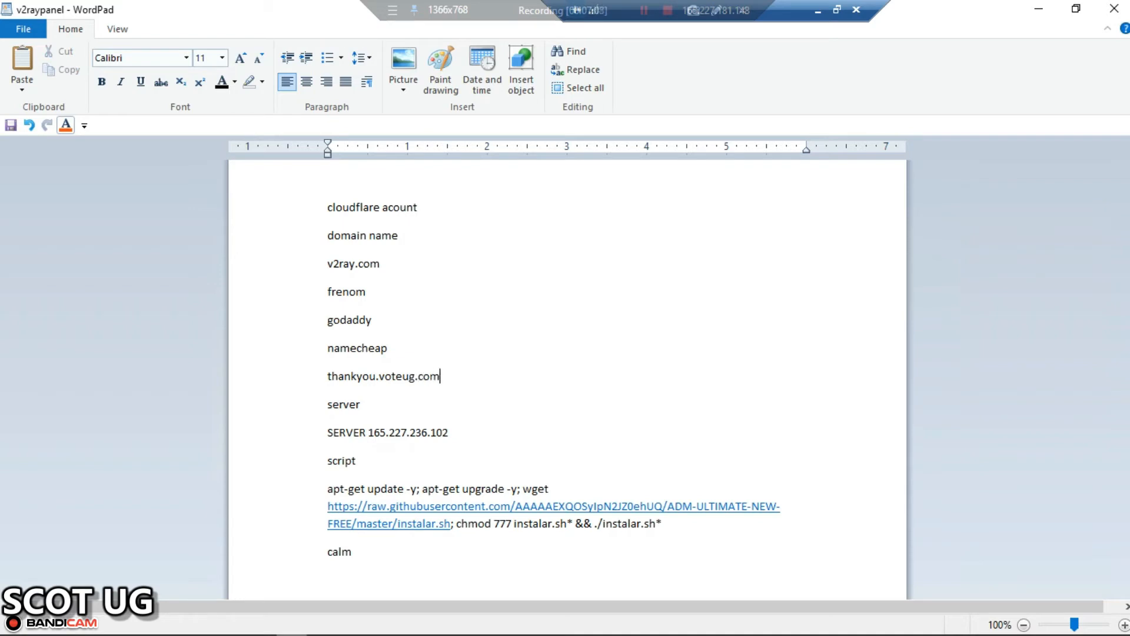
key("Backspace")
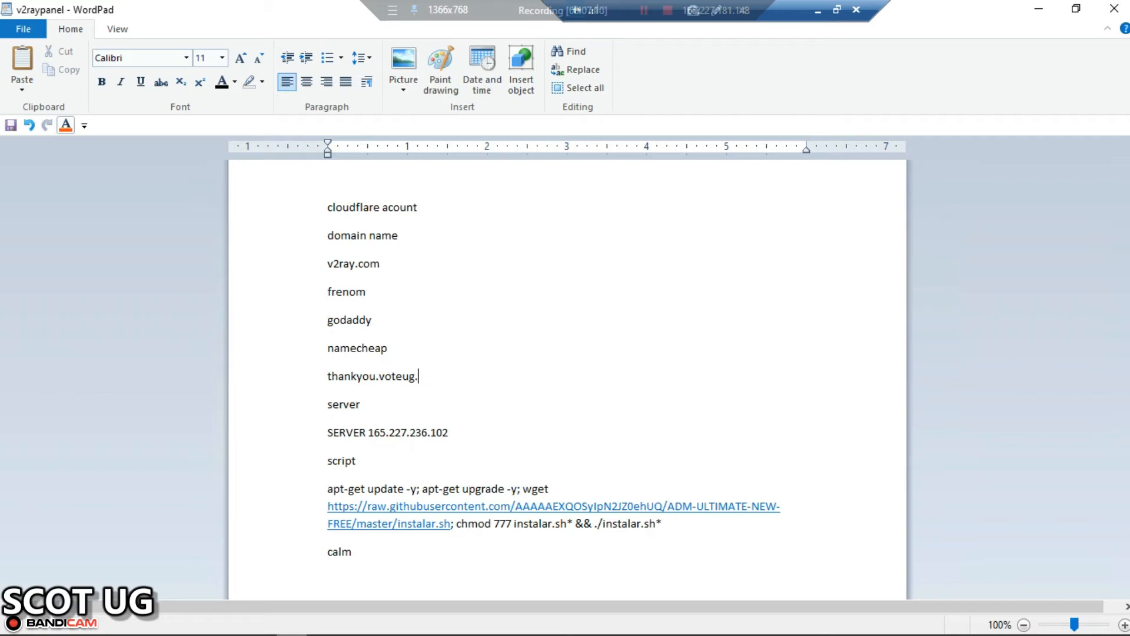
type("tk")
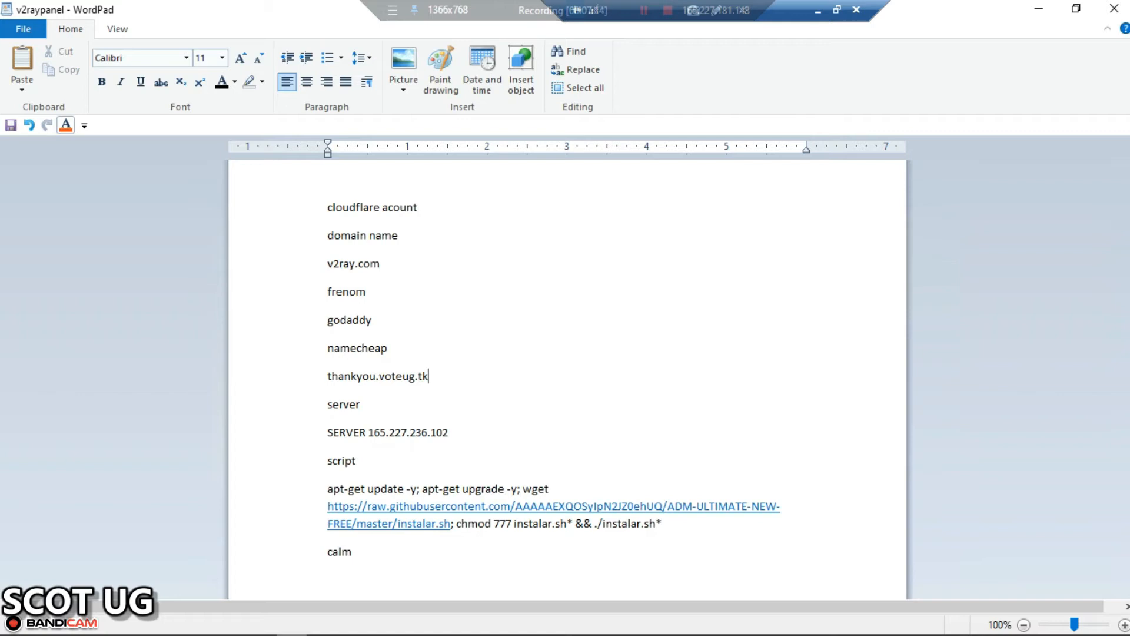
- Delete the old v2ray.com, frenom, godaddy and namecheap lines
triple_click(377, 376)
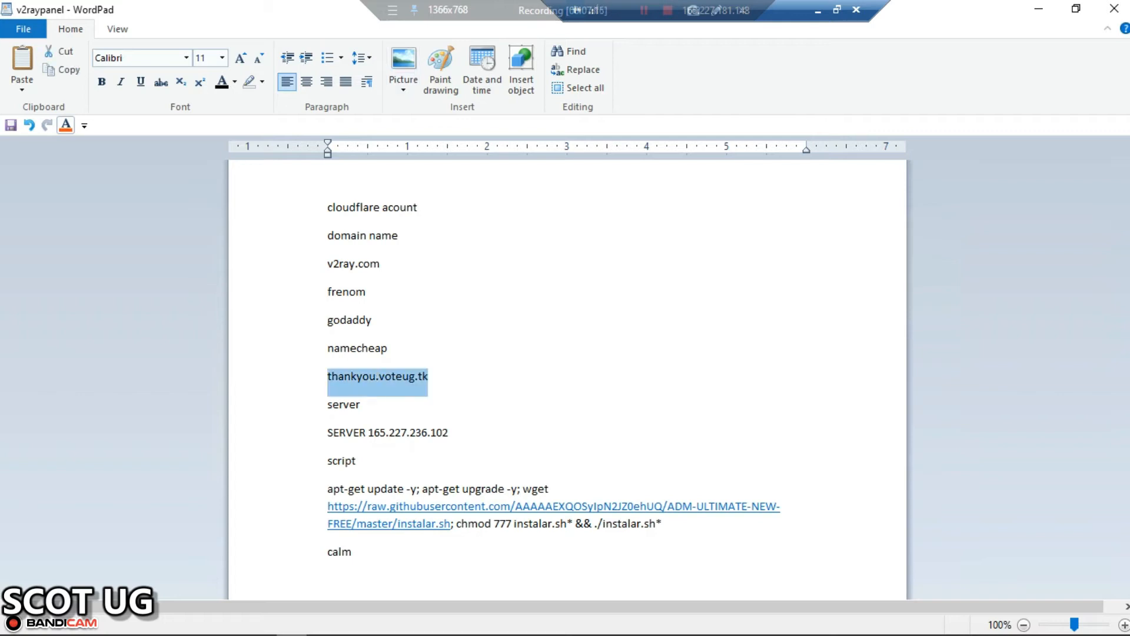
left_click(372, 319)
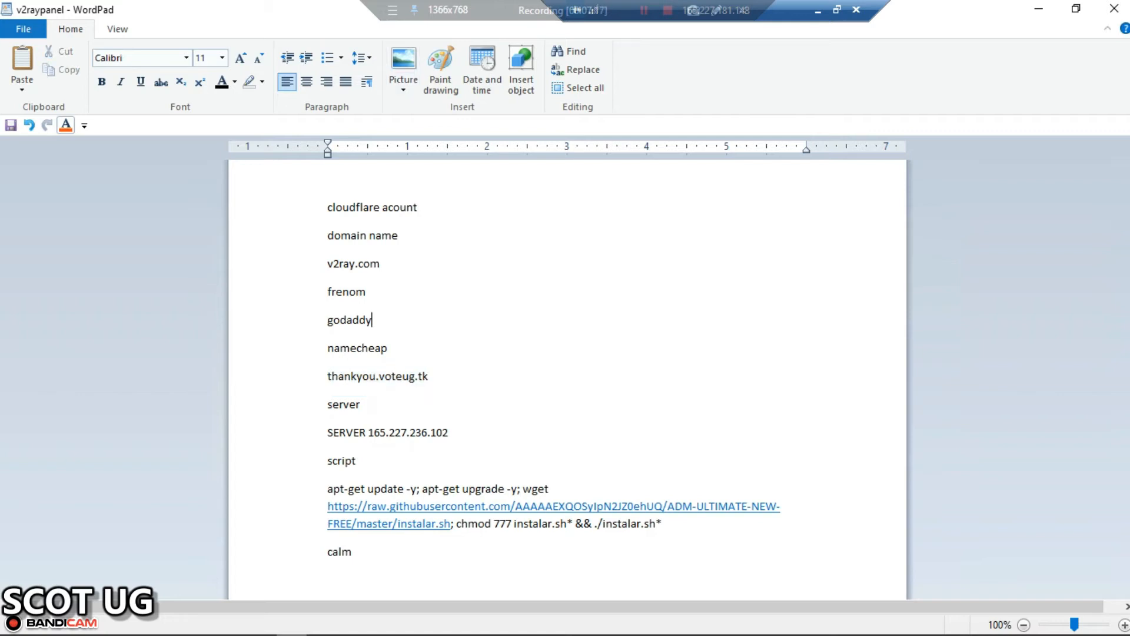
left_click(383, 263)
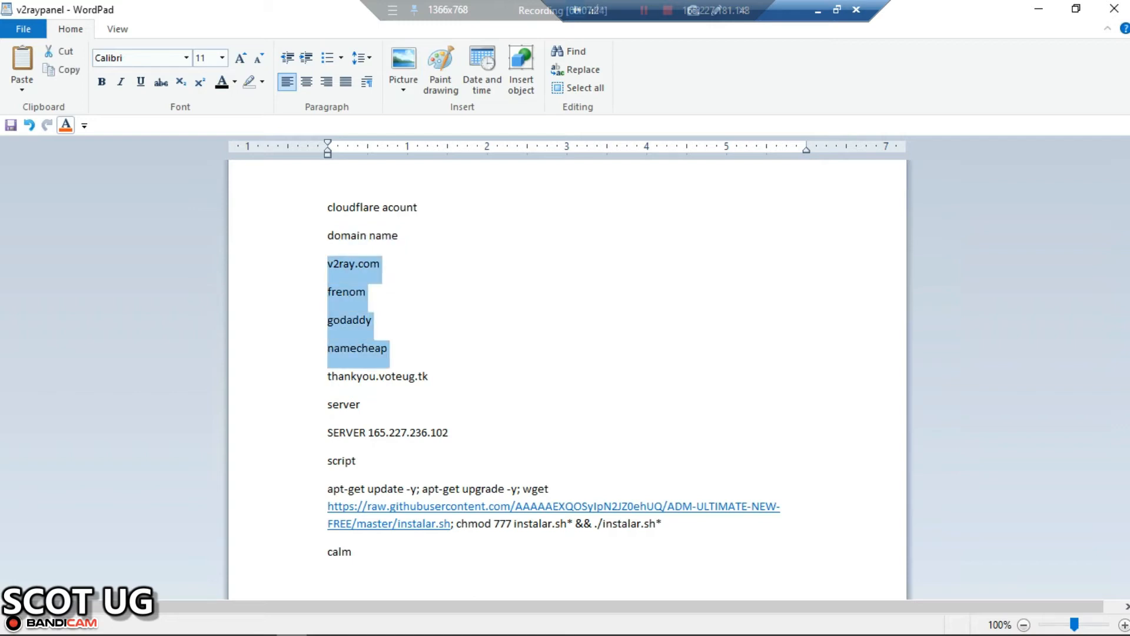
key("Delete")
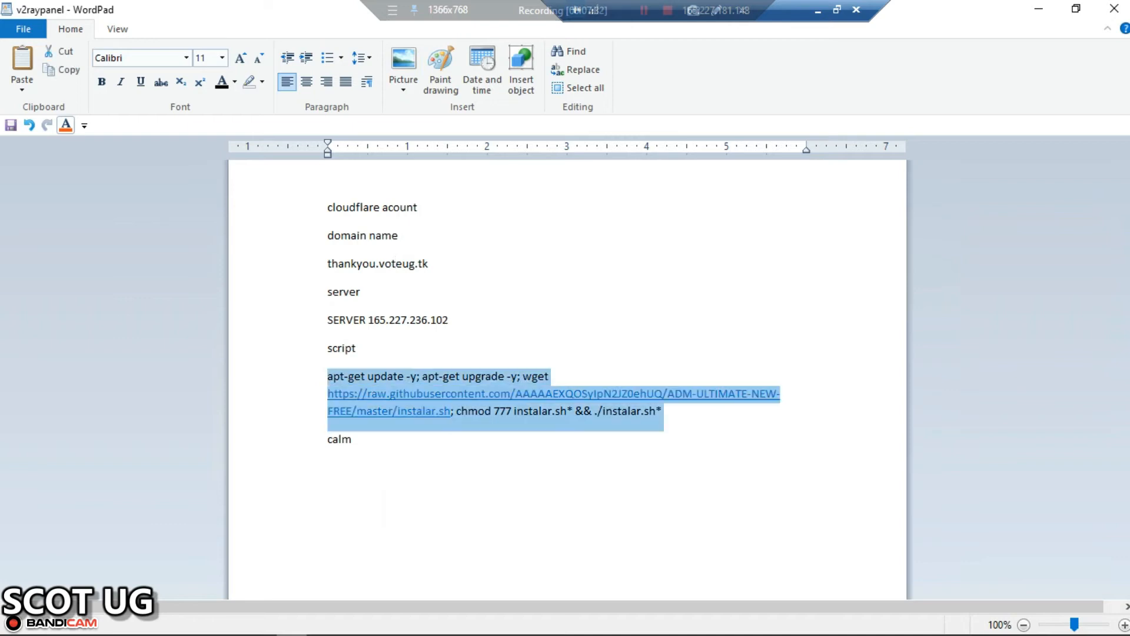
- Paste and run the install command in the MobaXterm session on 165.227.236.102
right_click(556, 414)
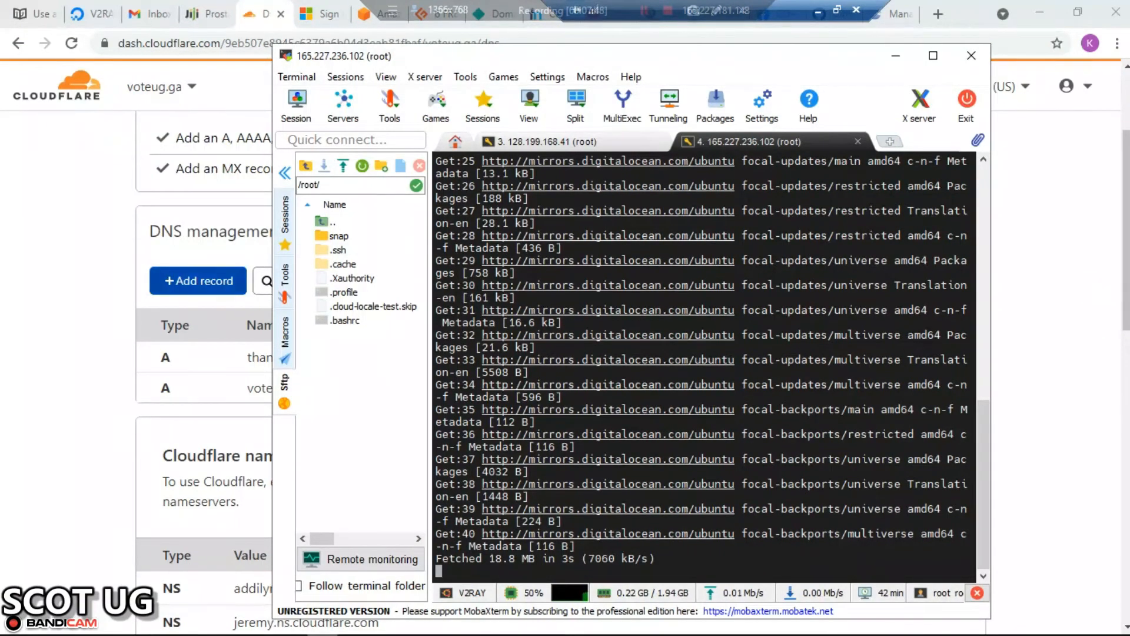
left_click(322, 14)
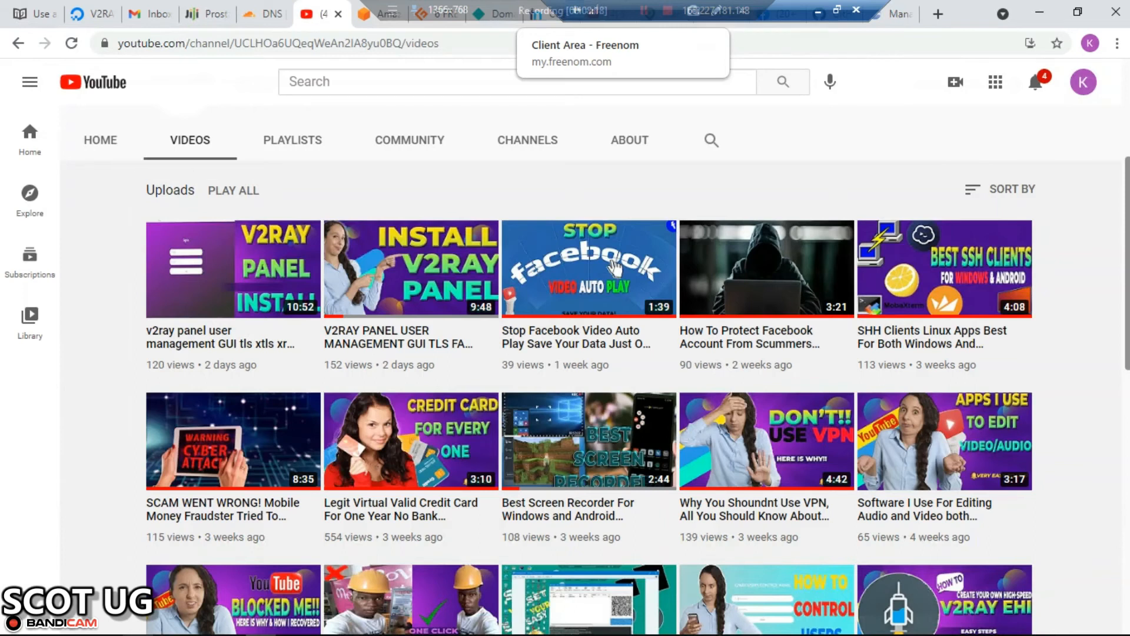
- Scroll down through the YouTube channel's uploaded videos
scroll("down", 3)
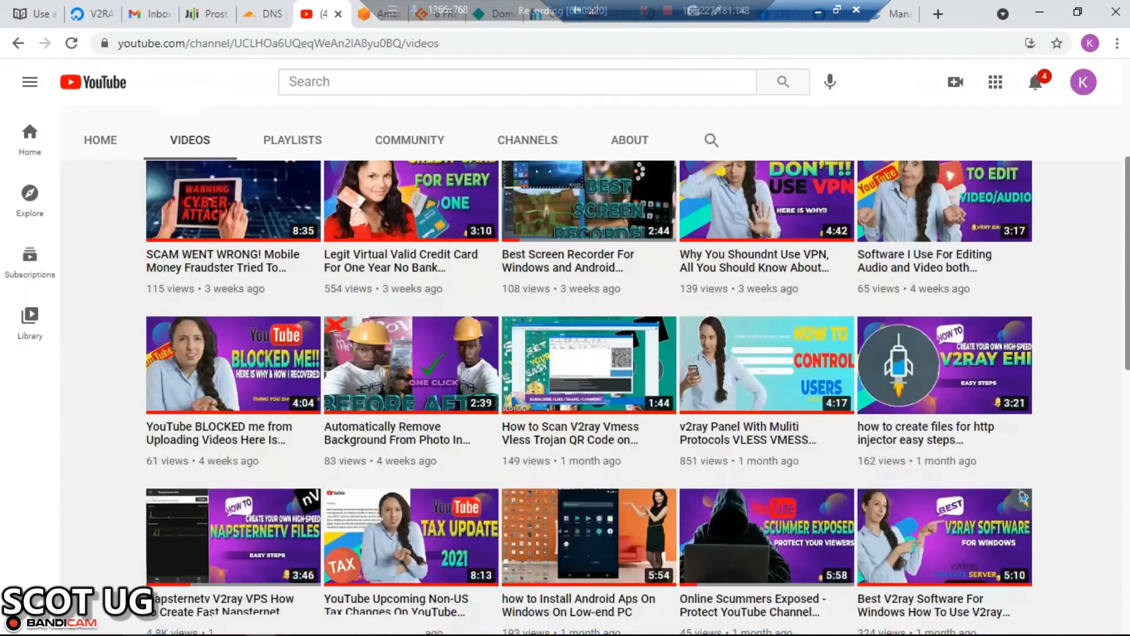
scroll("down", 3)
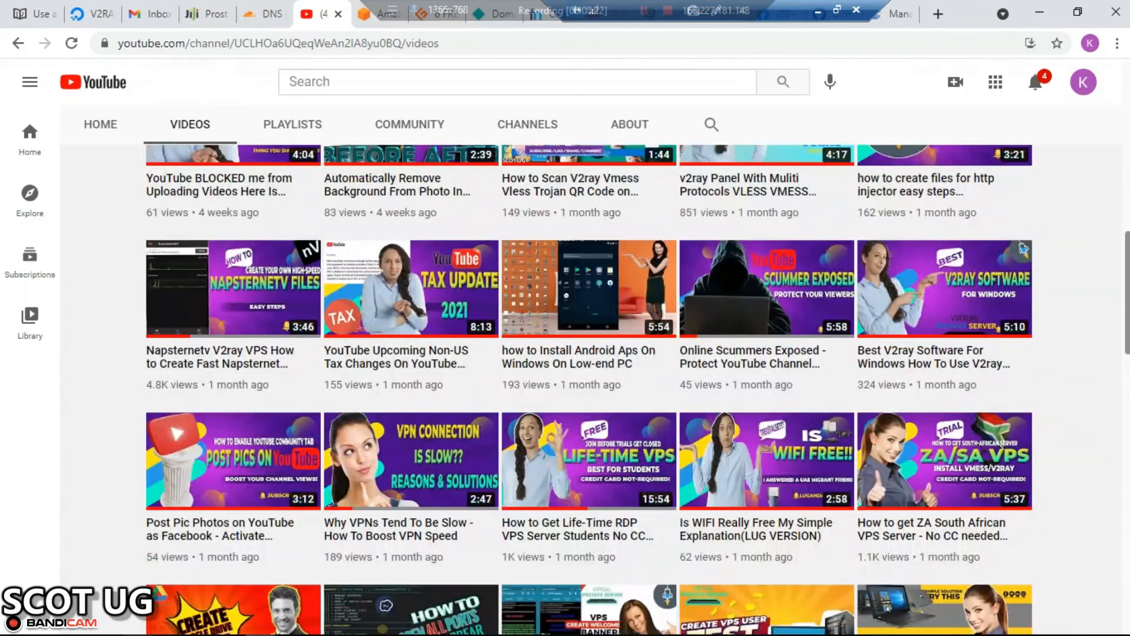
scroll("up", 3)
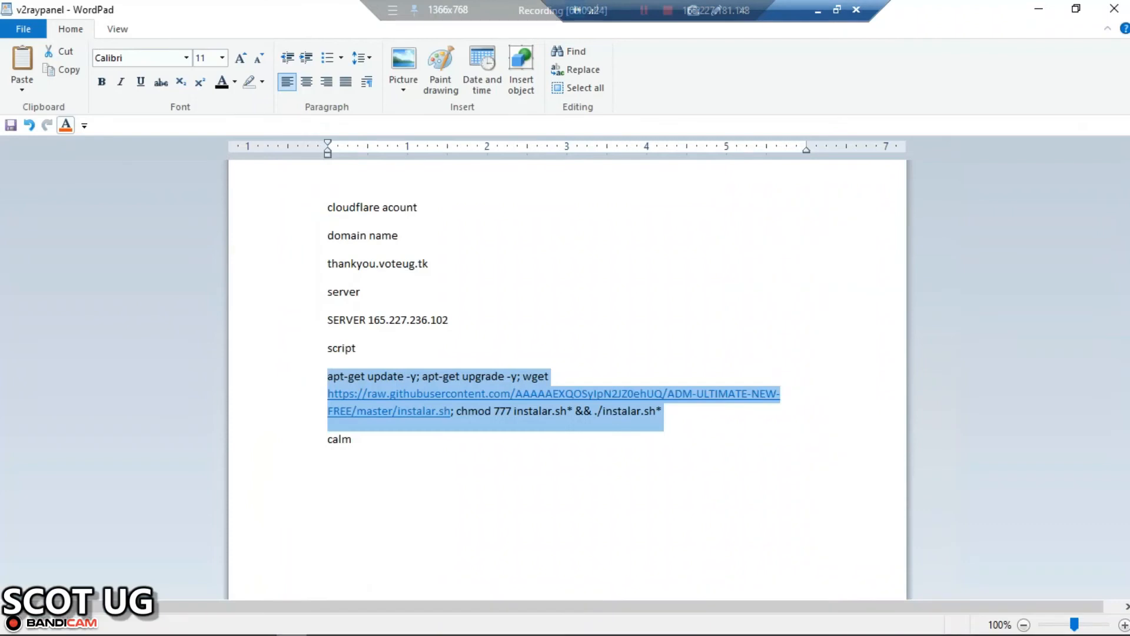
- Select the wget download-and-run portion of the script command in the note
left_click(354, 348)
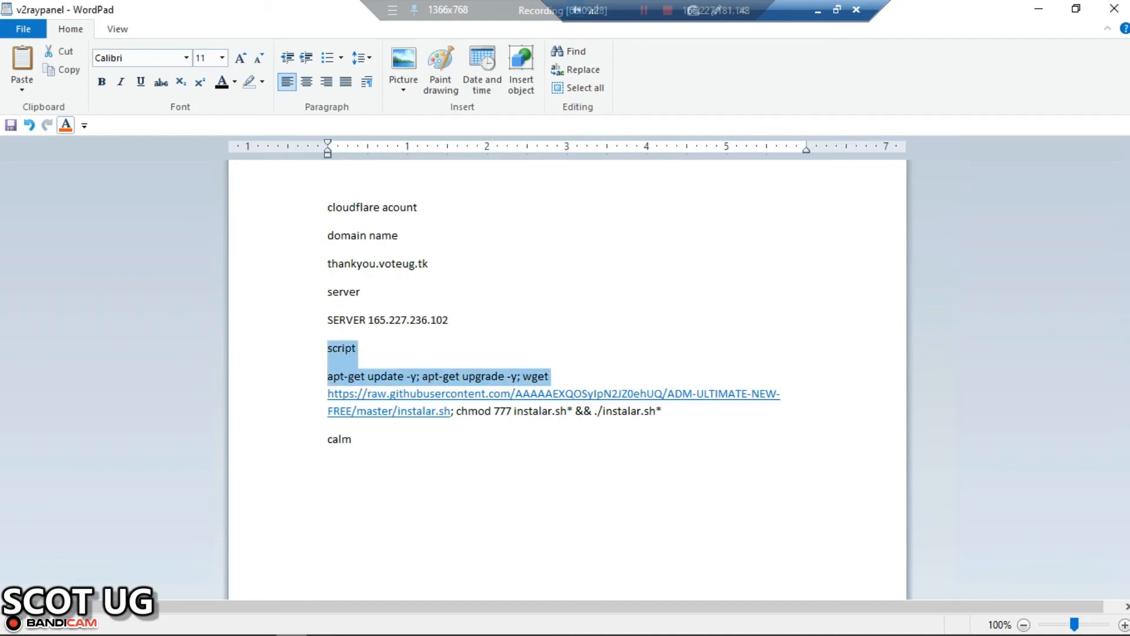
left_click(354, 348)
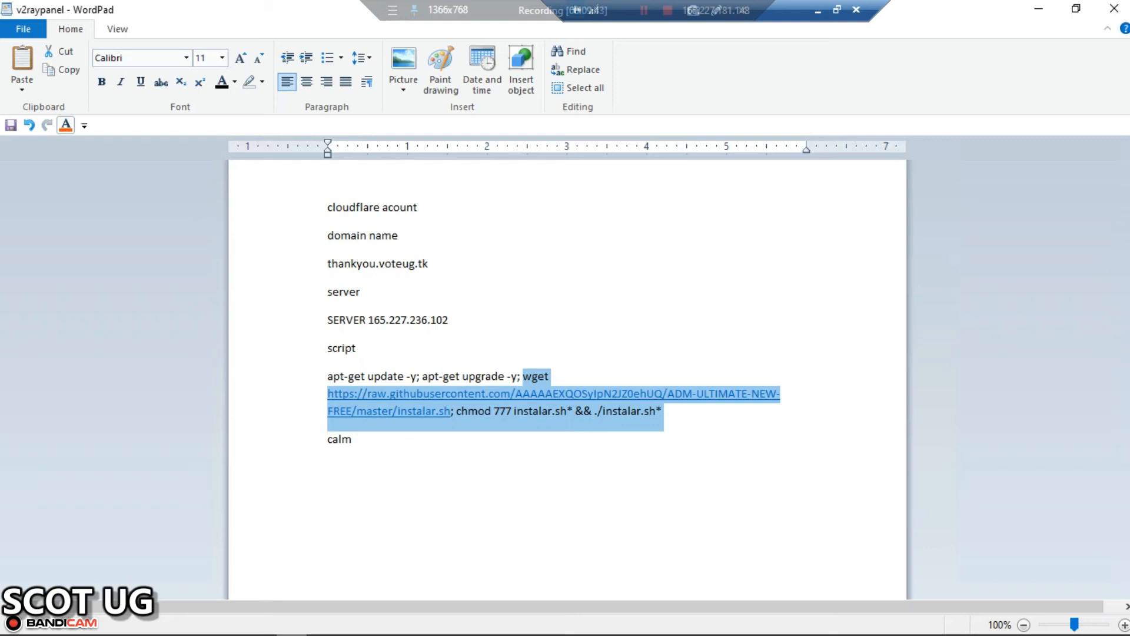
left_click(399, 235)
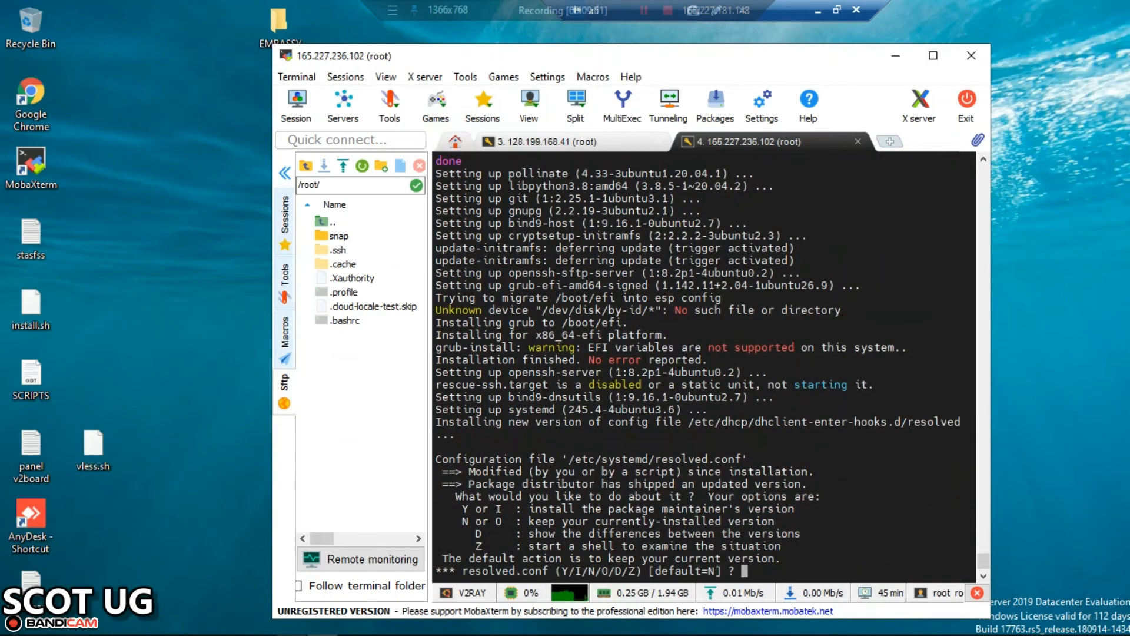
- Answer N to resolved.conf, choose English (1), then installations (8) and V2RAY (10)
type("n")
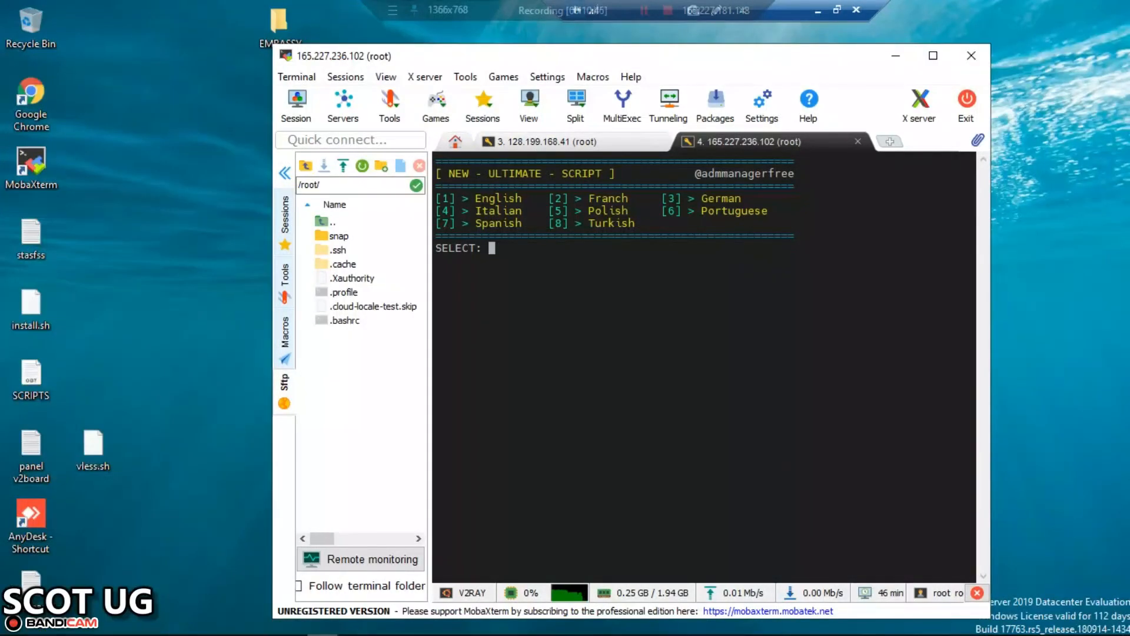
type("1")
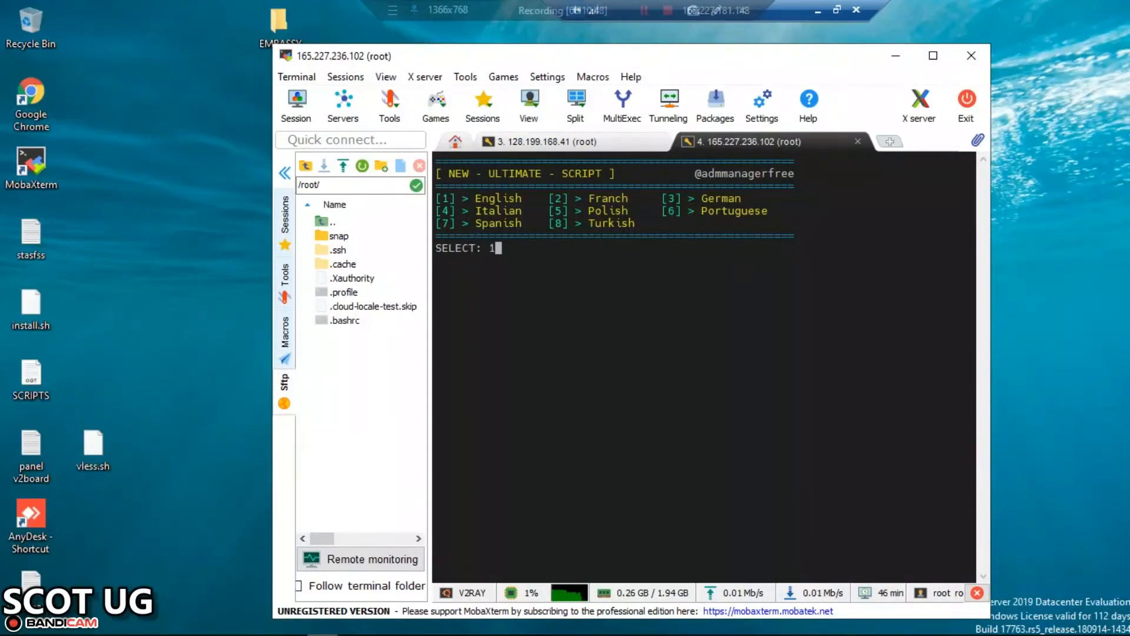
key("Return")
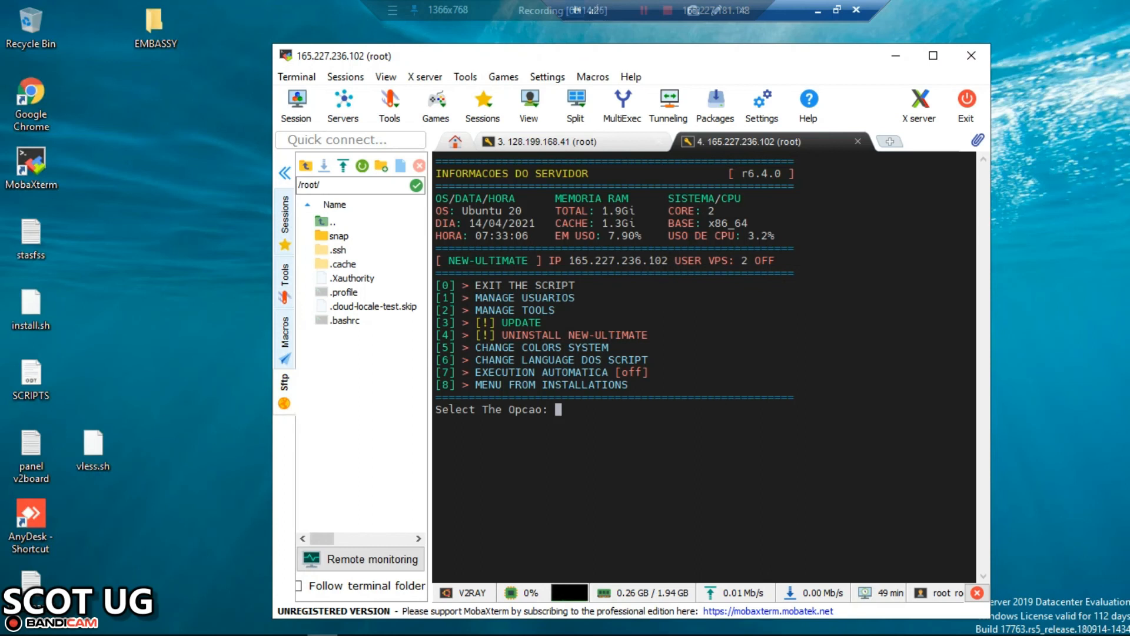
type("8")
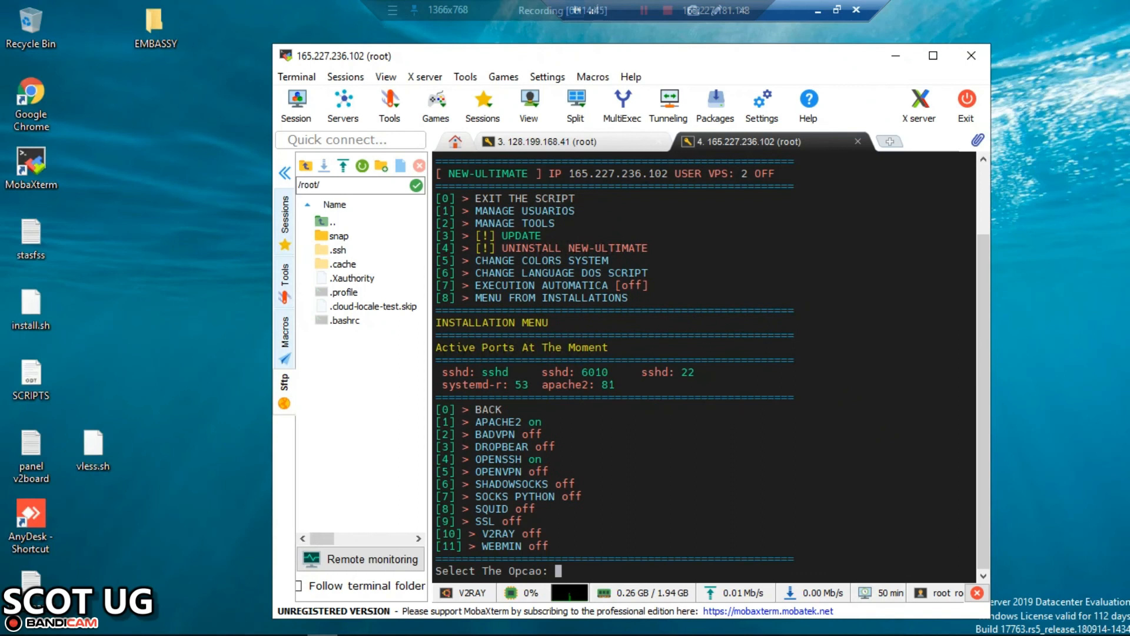
type("10")
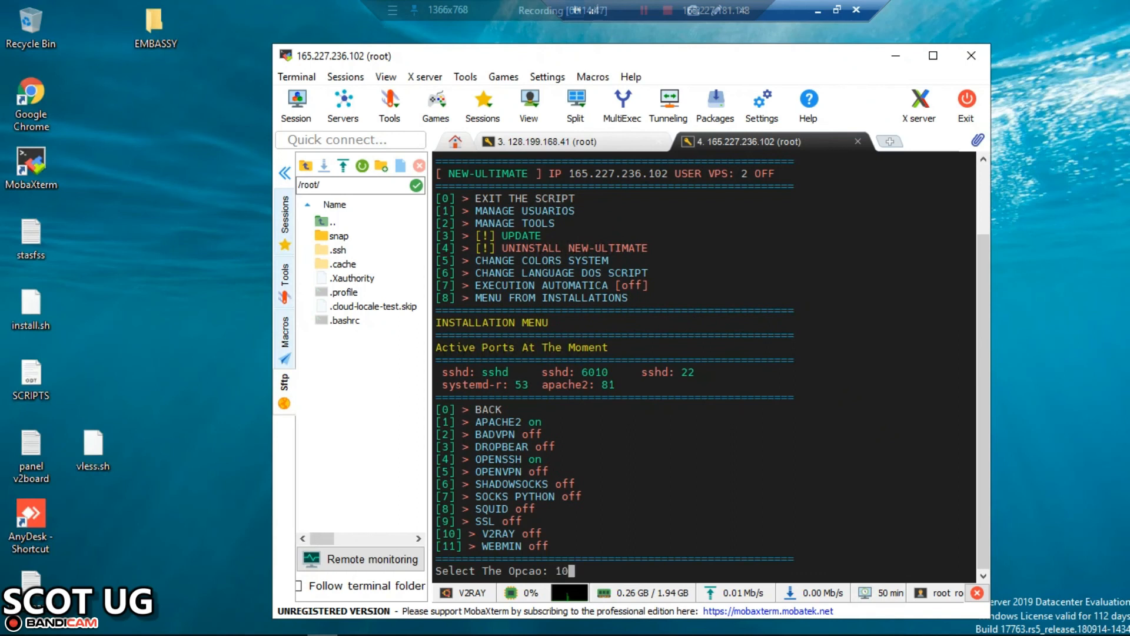
key("Return")
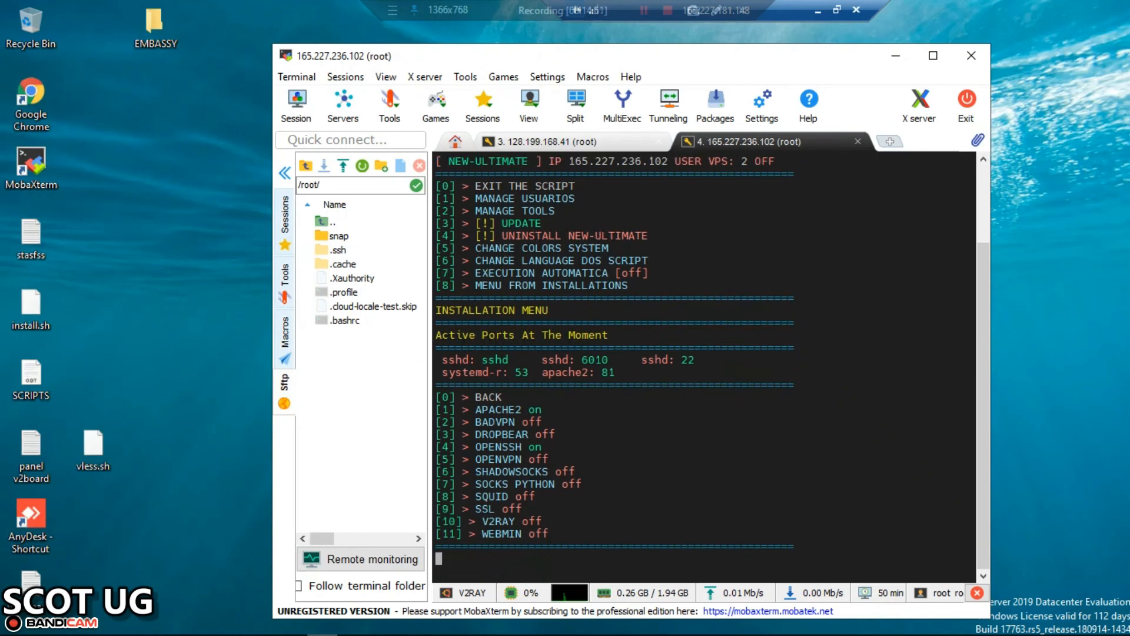
type("10")
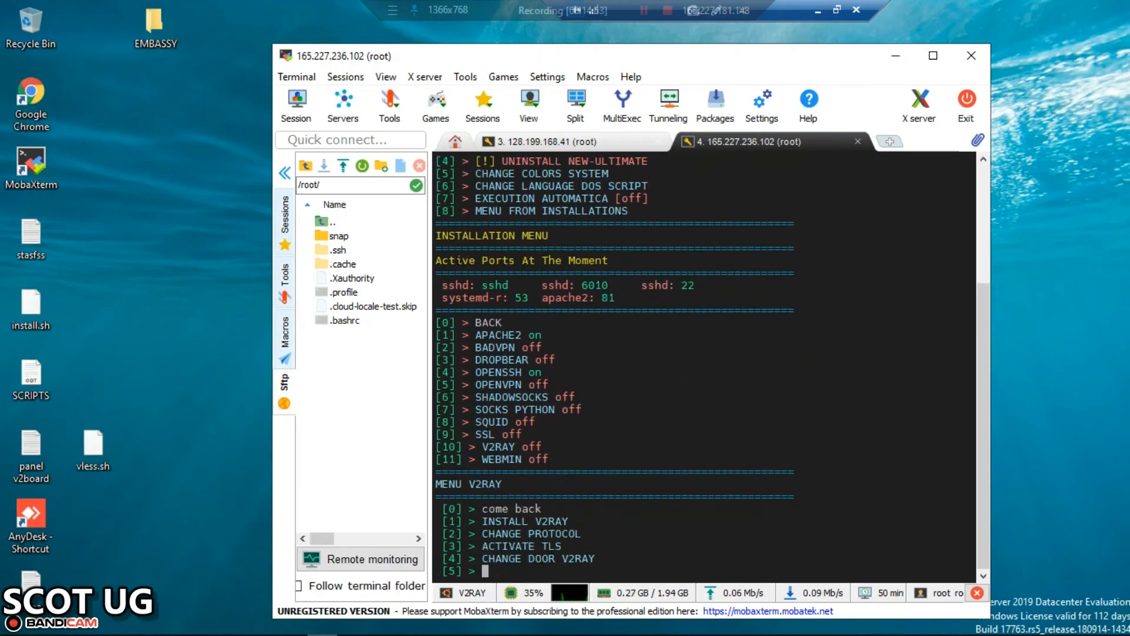